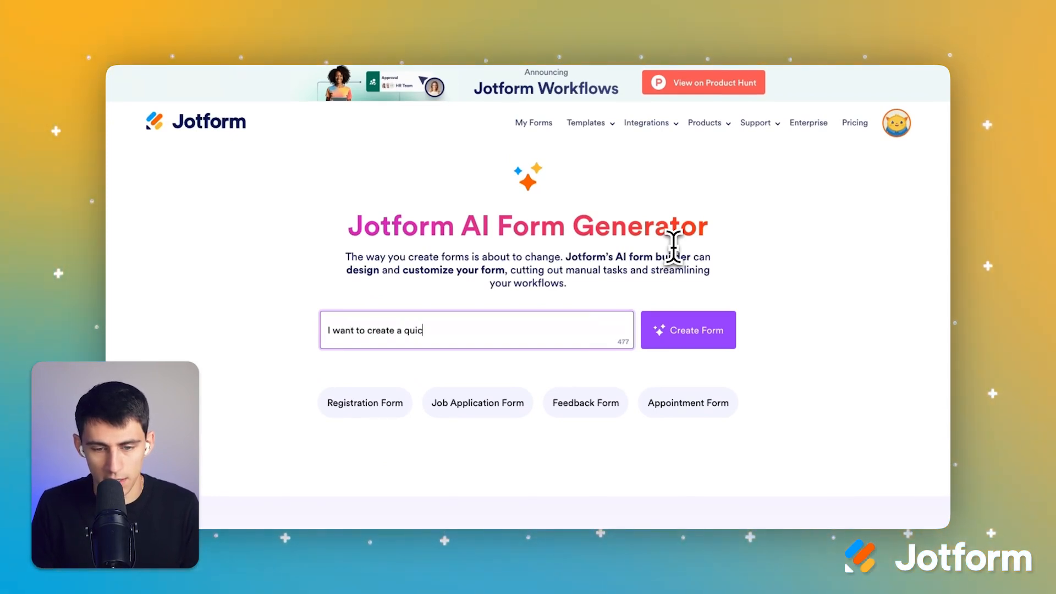
Describe a simple sales discovery call appointment form for clients and customers, then generate it with AI
{"action": "type", "text": "k and simple appo"}
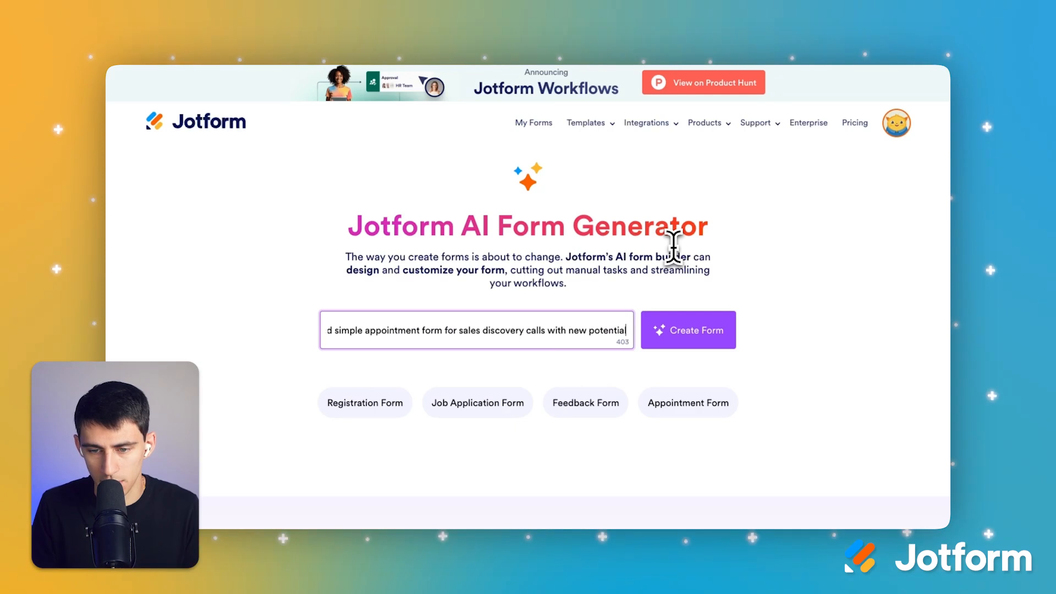
{"action": "type", "text": "clients and customers"}
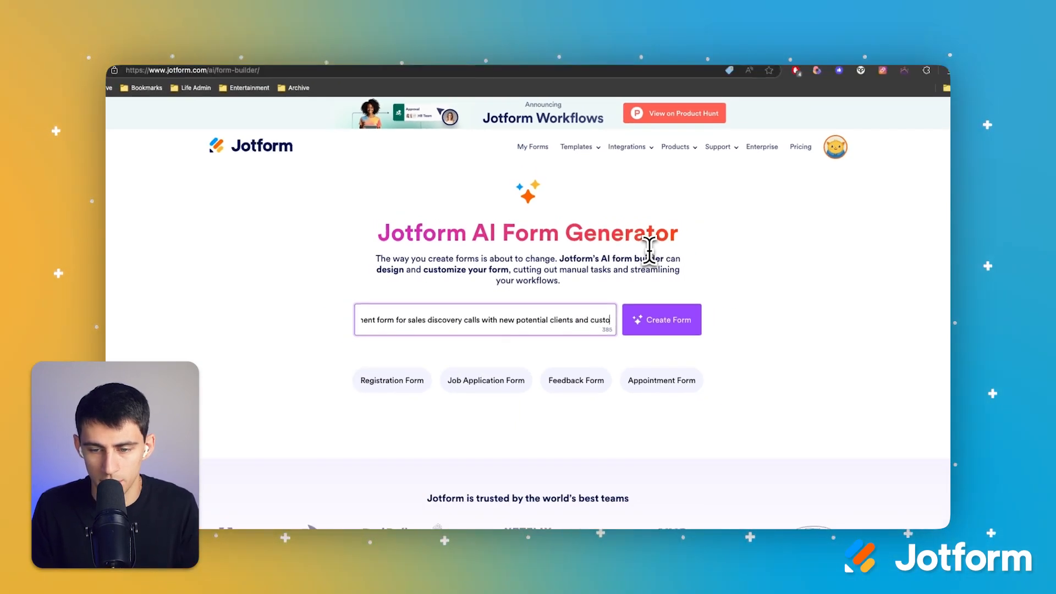
{"action": "left_click", "coordinate": [661, 319]}
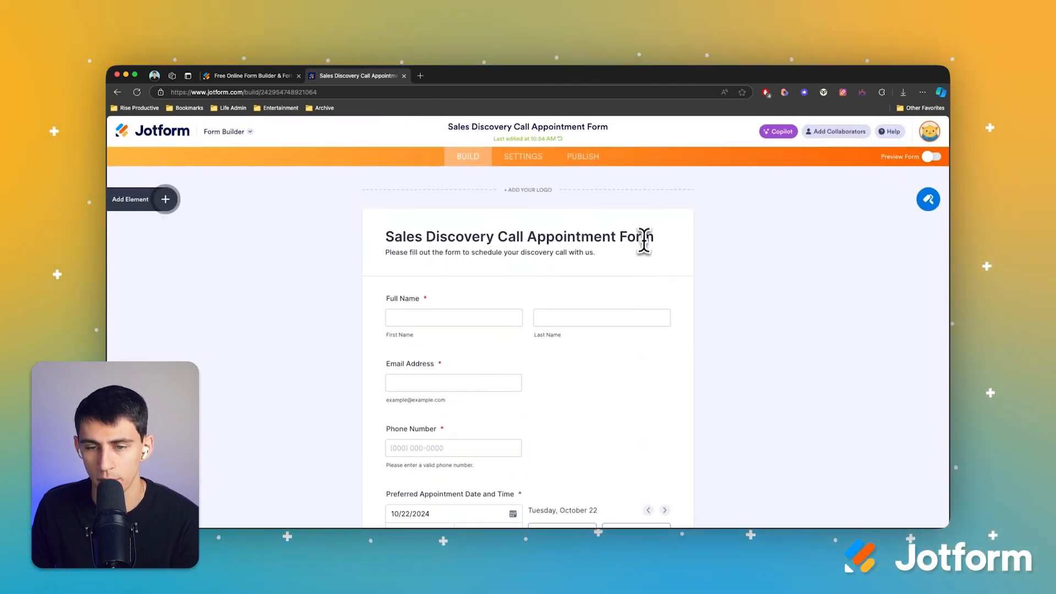
Review the generated form's fields down to the Submit button, then go to form Settings
{"action": "scroll", "scroll_direction": "down", "scroll_amount": 3}
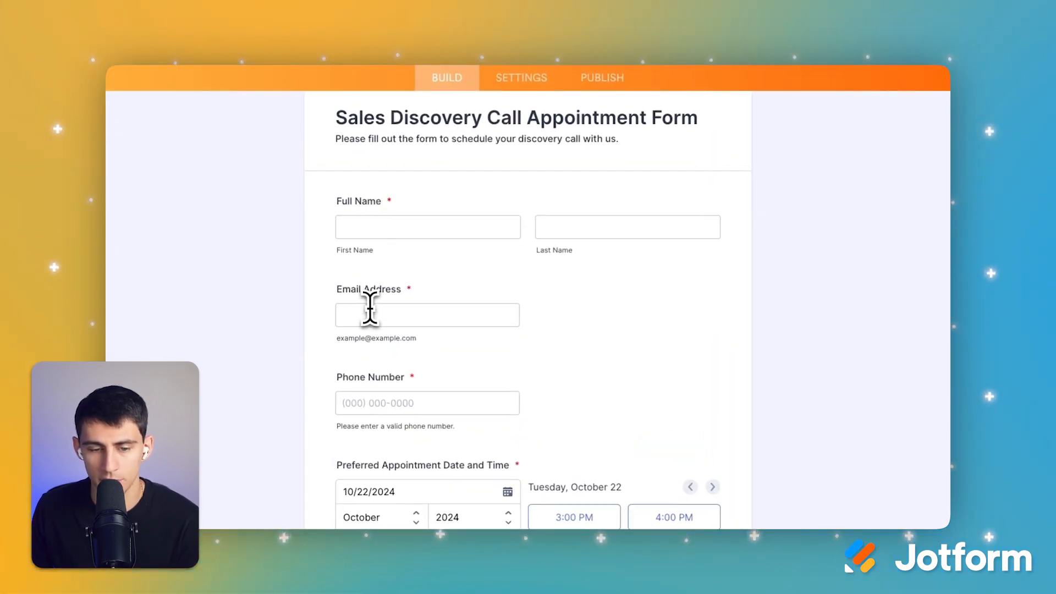
{"action": "scroll", "scroll_direction": "down", "scroll_amount": 3}
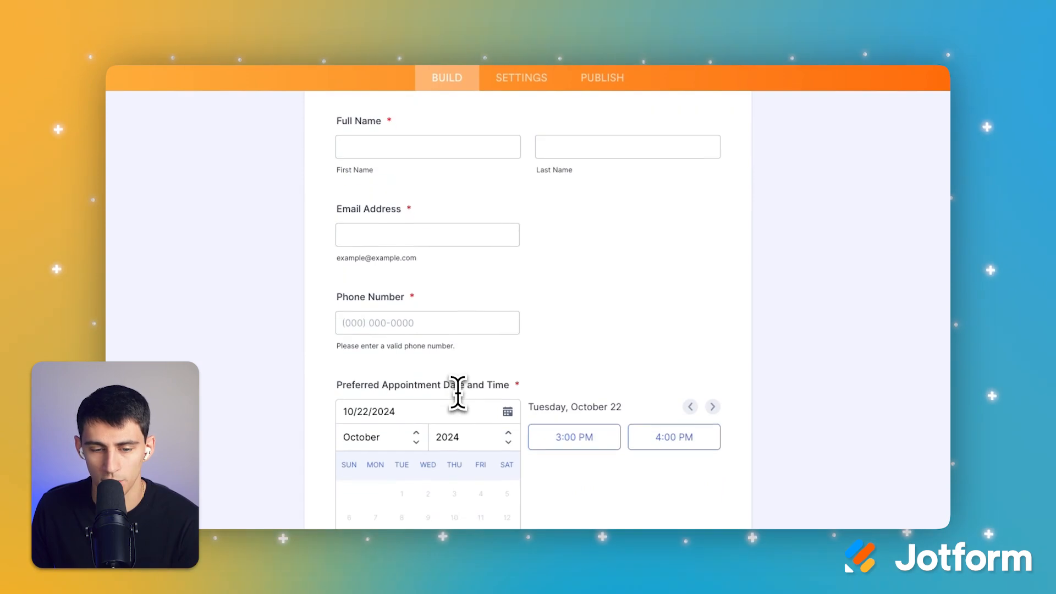
{"action": "scroll", "scroll_direction": "down", "scroll_amount": 3}
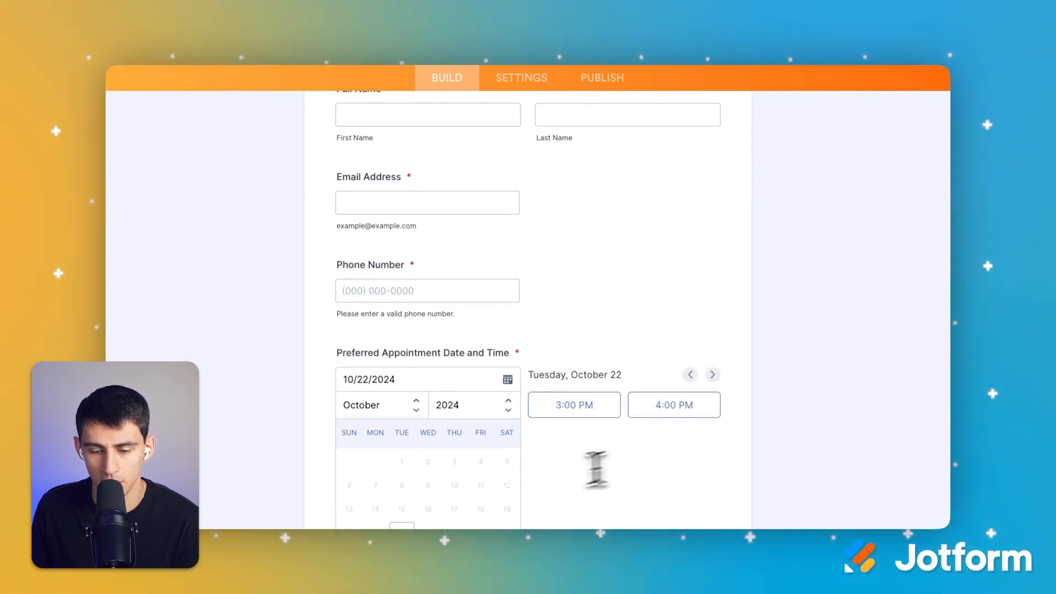
{"action": "scroll", "scroll_direction": "down", "scroll_amount": 3}
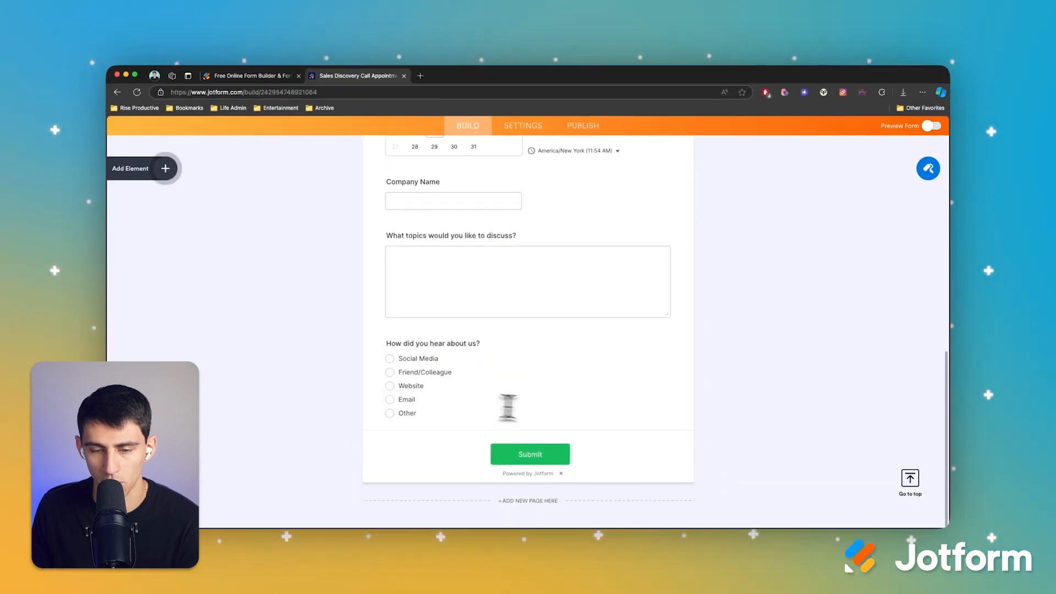
{"action": "scroll", "scroll_direction": "up", "scroll_amount": 3}
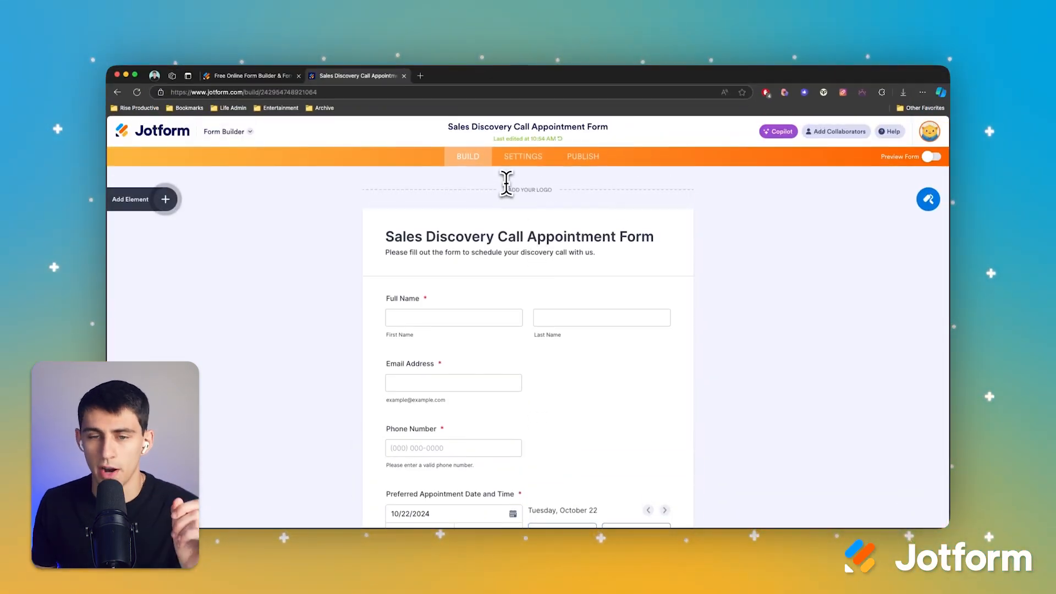
{"action": "left_click", "coordinate": [522, 156]}
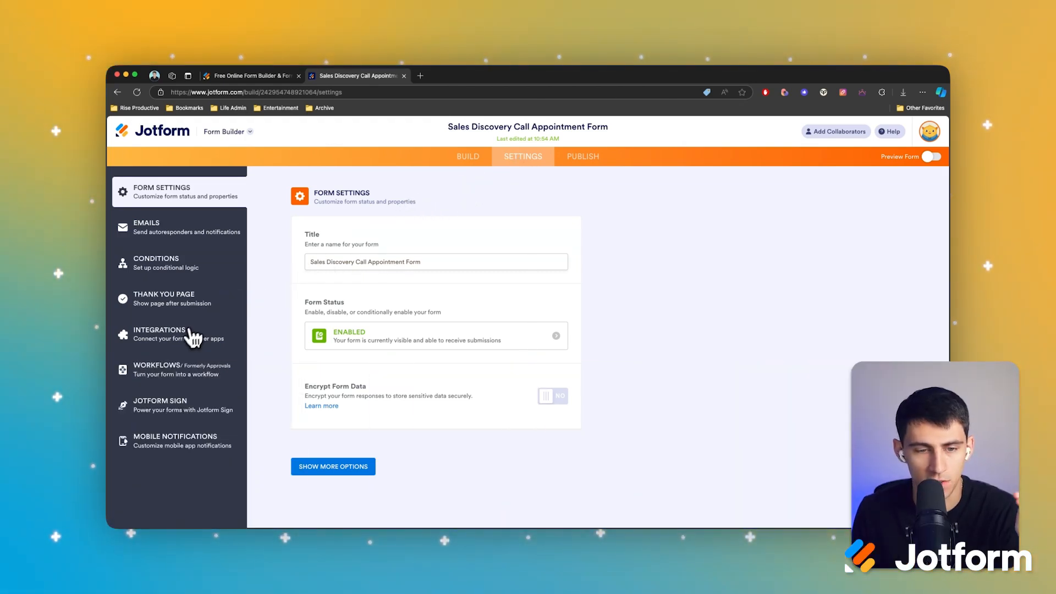
Find the Zoom integration under Integrations and authenticate the Zoom account
{"action": "left_click", "coordinate": [159, 334]}
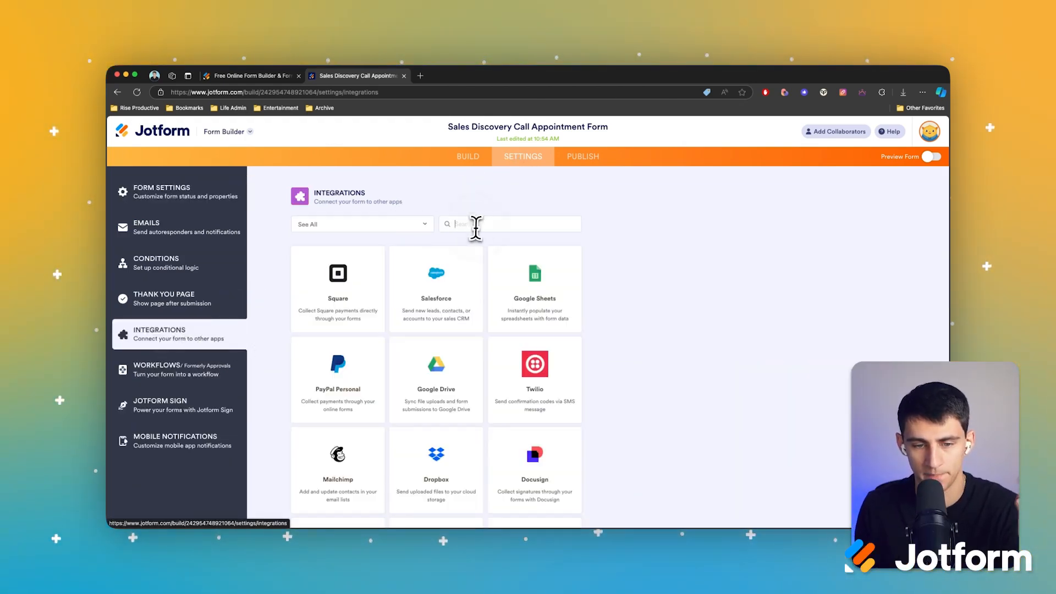
{"action": "type", "text": "zoom"}
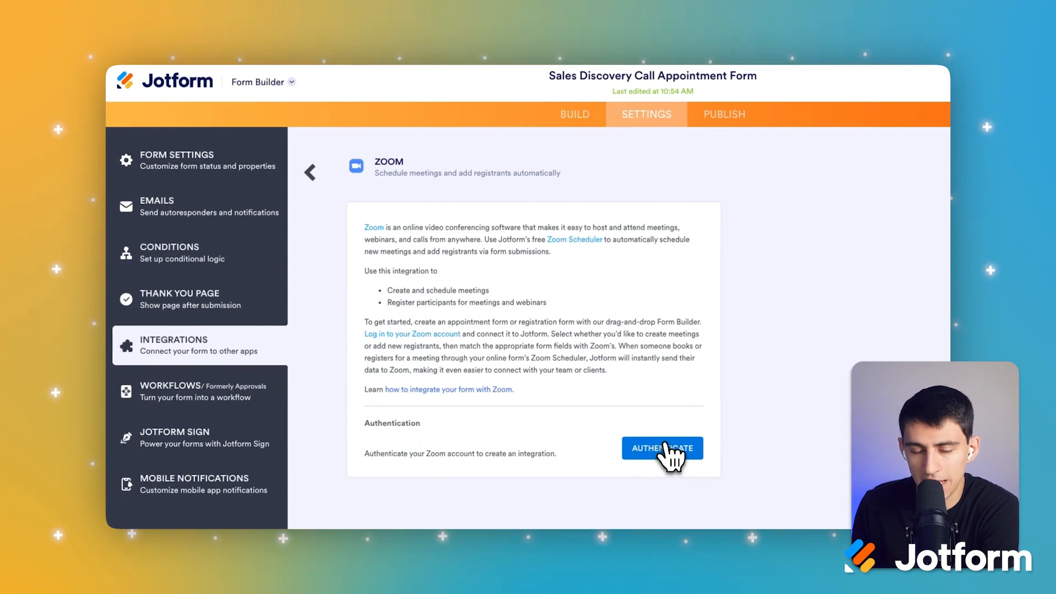
{"action": "left_click", "coordinate": [662, 448]}
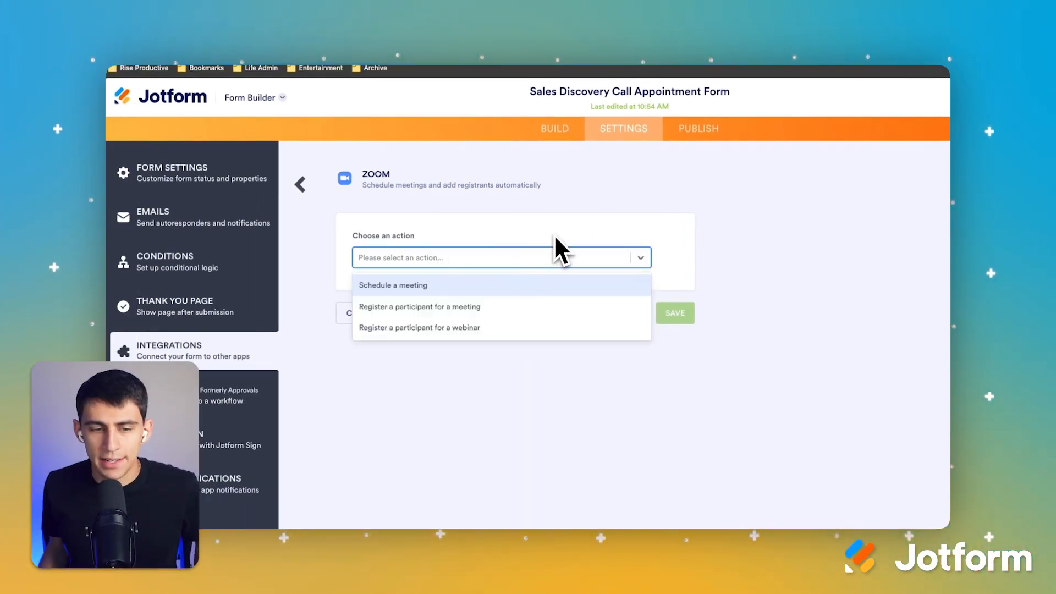
{"action": "mouse_move", "coordinate": [500, 293]}
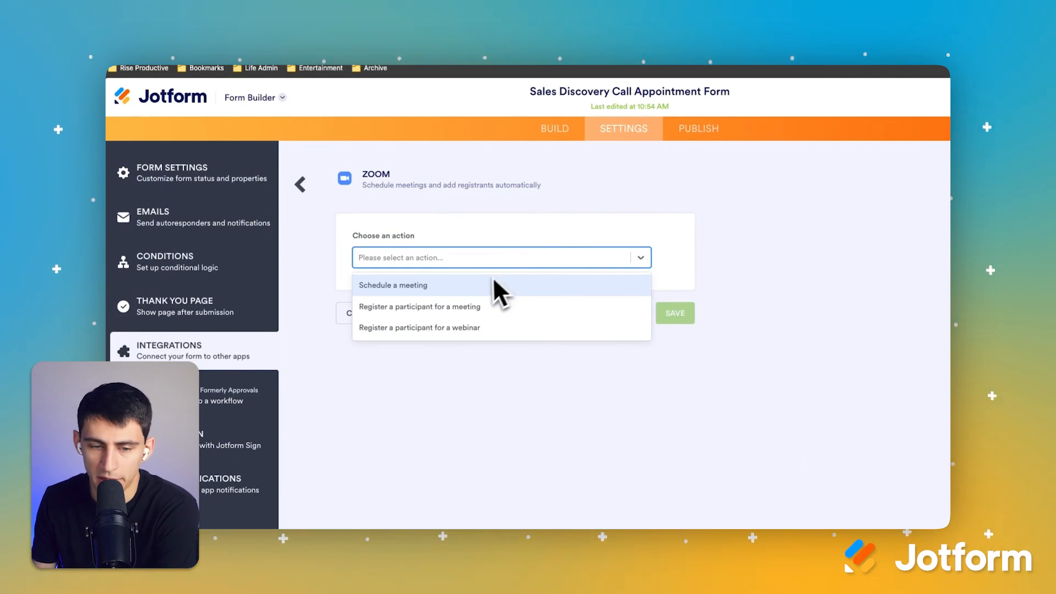
Draft a Zoom 'Schedule a meeting' action titled Sales Discovery Call, with start time mapped to the appointment
{"action": "left_click", "coordinate": [392, 285]}
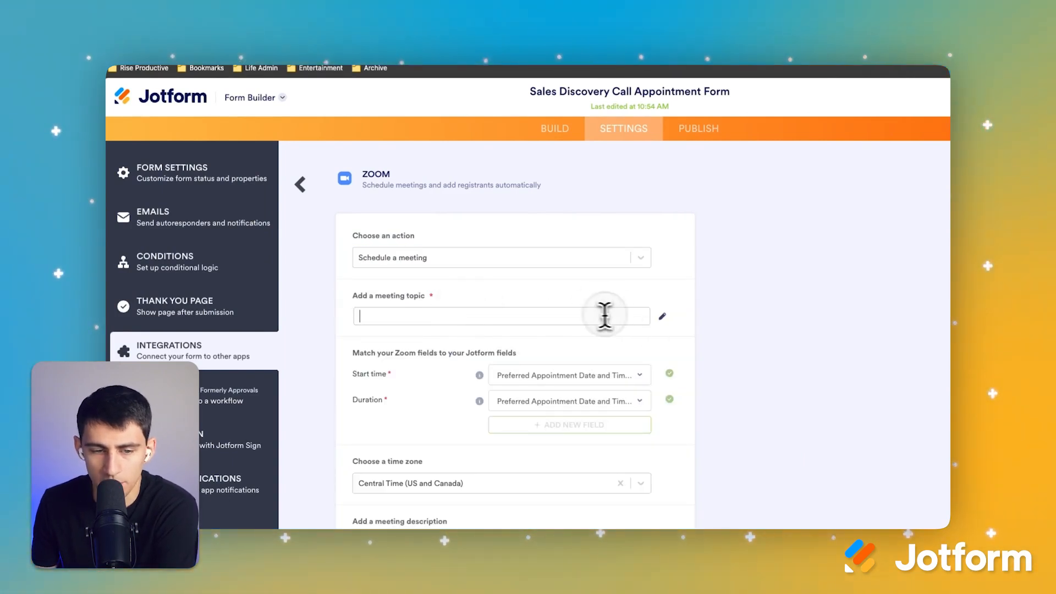
{"action": "type", "text": "Sales Discovery Call"}
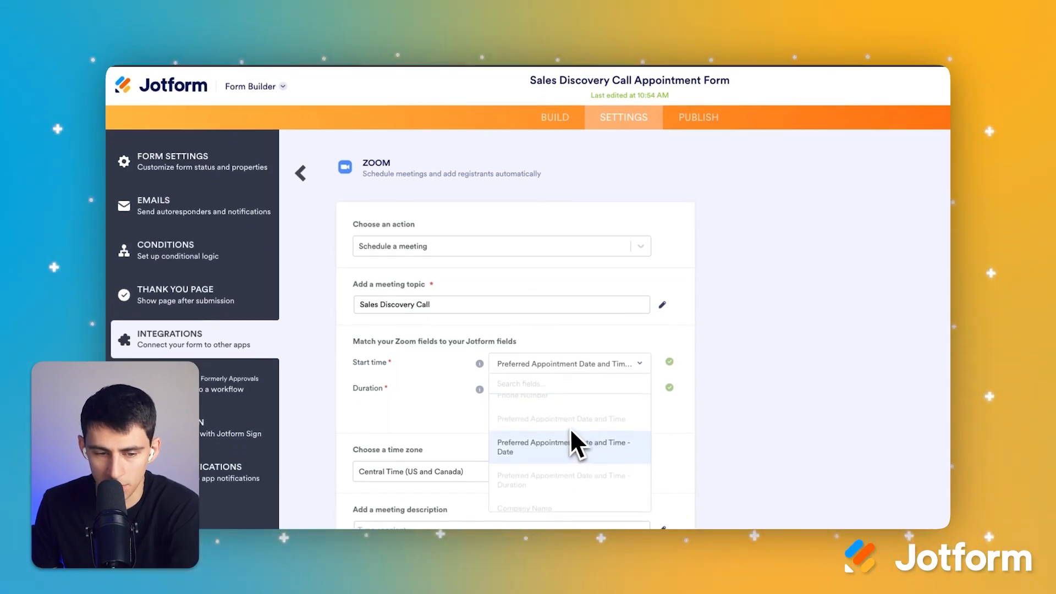
{"action": "left_click", "coordinate": [562, 446]}
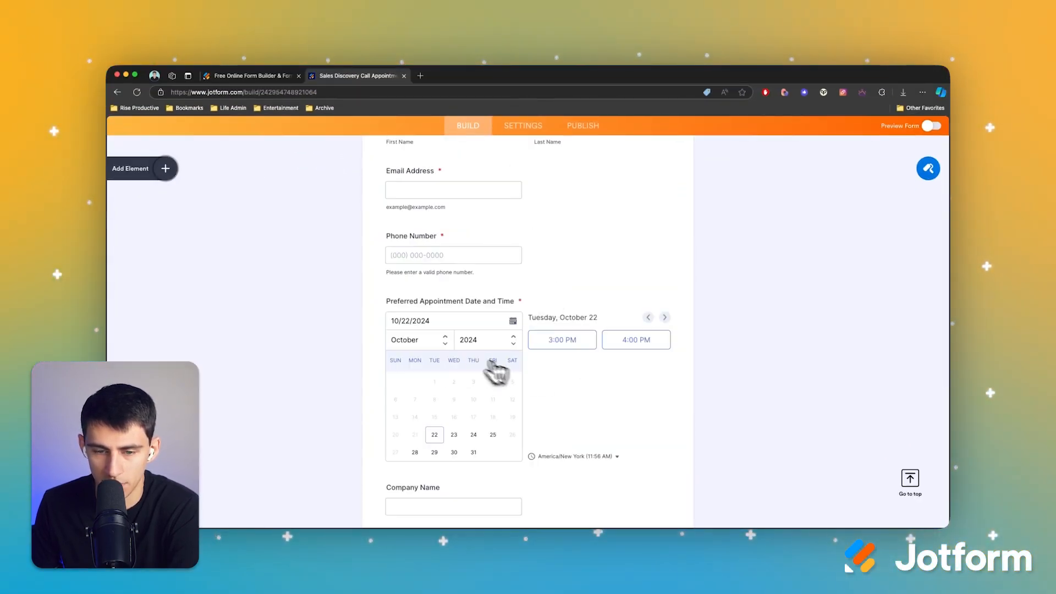
Set the appointment field's Appointment Slot Duration to 30 minutes
{"action": "left_click", "coordinate": [705, 367]}
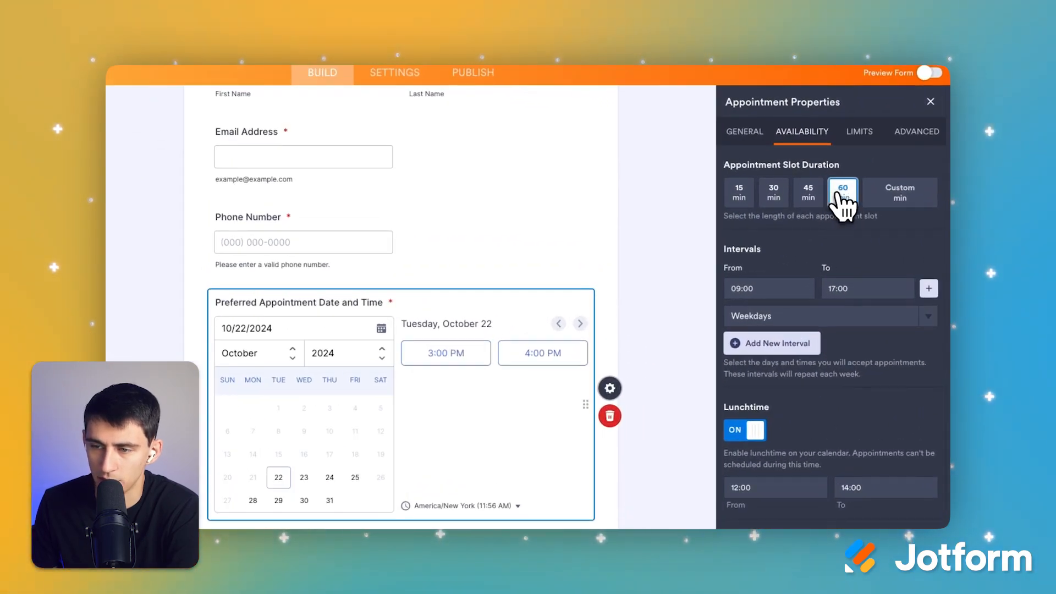
{"action": "left_click", "coordinate": [773, 193]}
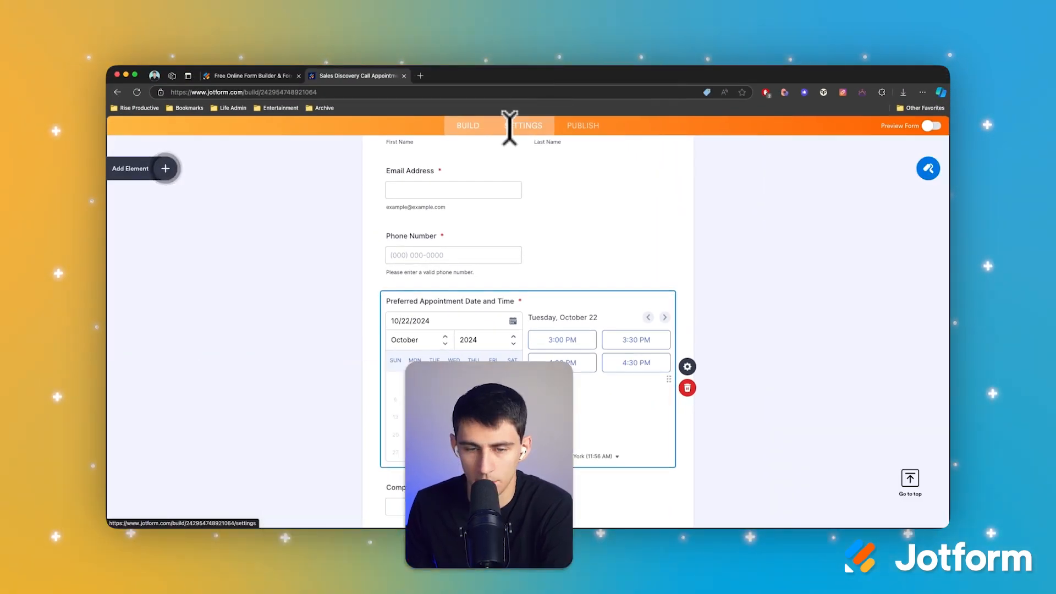
Set the Zoom topic to 'Discovery Call with Company Name' and map duration to the appointment Duration
{"action": "left_click", "coordinate": [525, 125]}
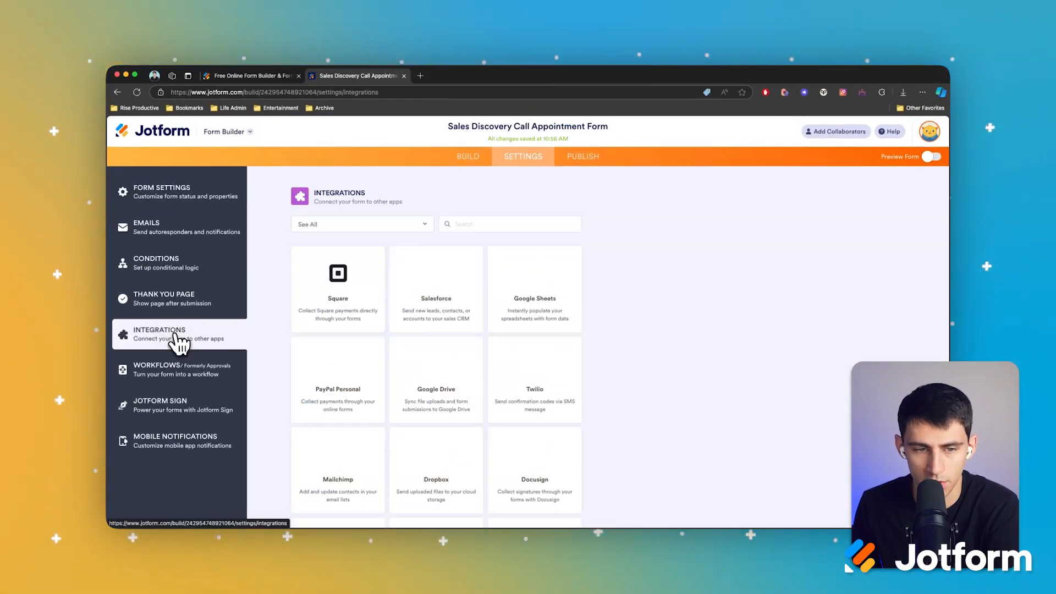
{"action": "type", "text": "D"}
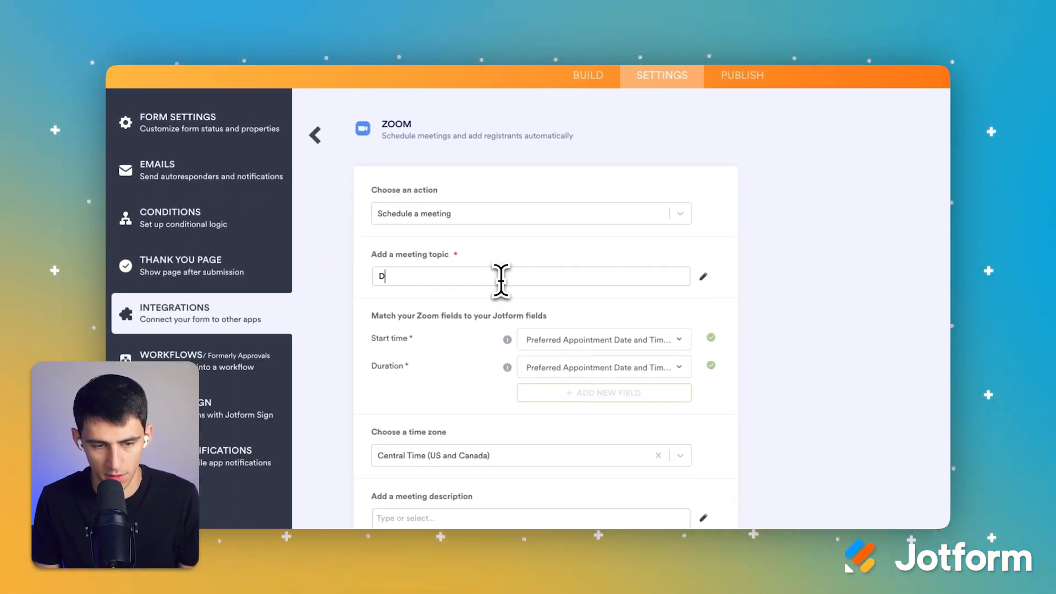
{"action": "type", "text": "iscovery Call with Company Name"}
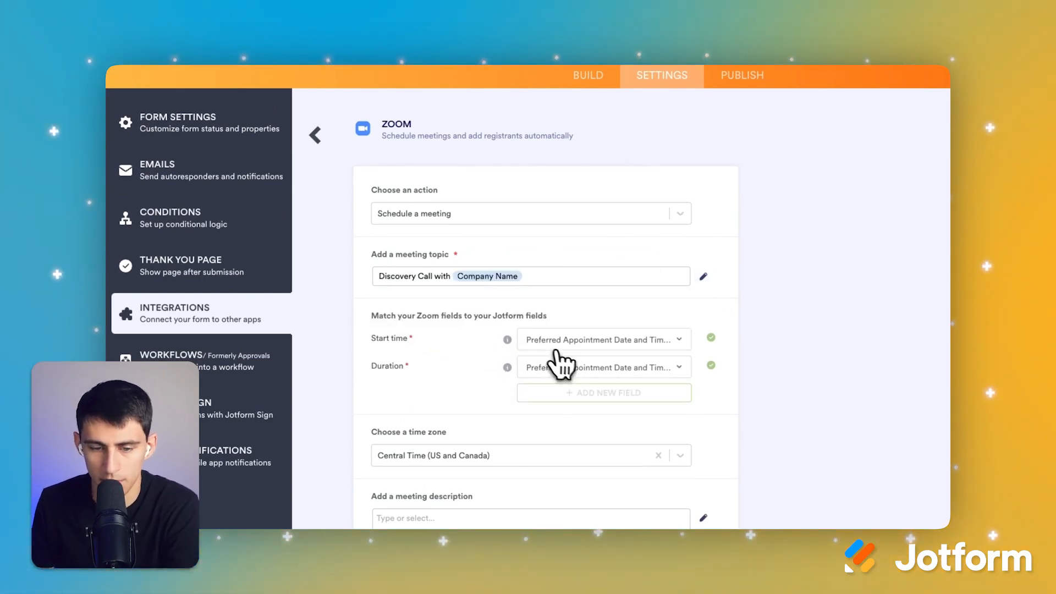
{"action": "left_click", "coordinate": [597, 366]}
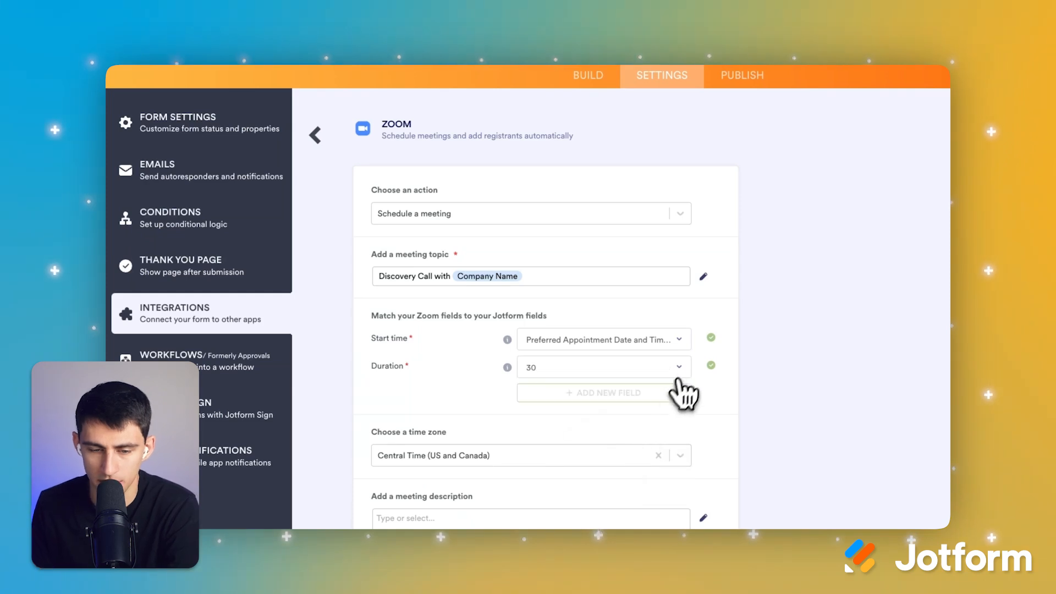
{"action": "left_click", "coordinate": [602, 366]}
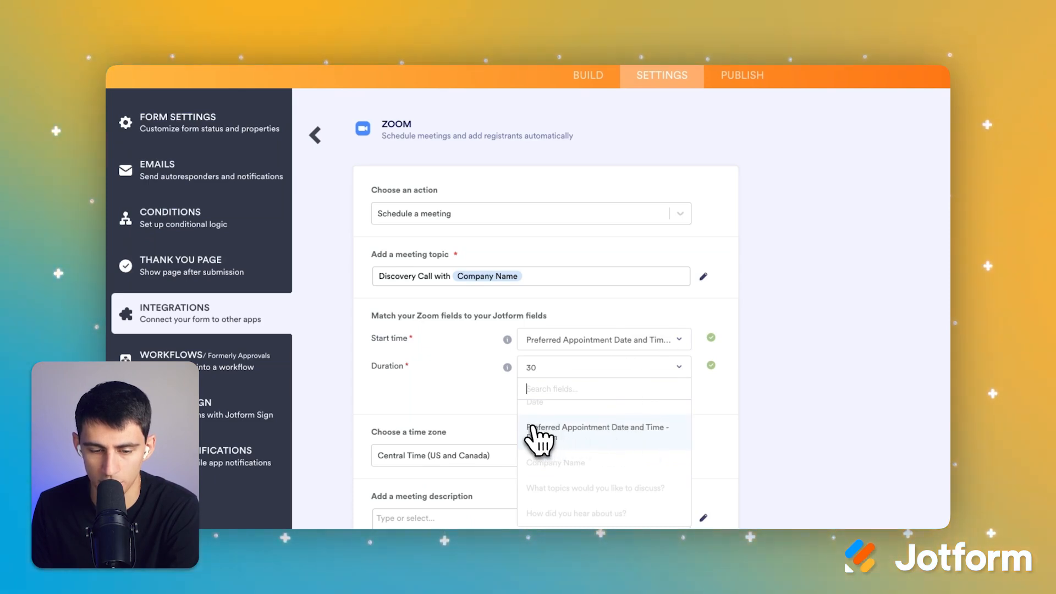
{"action": "mouse_move", "coordinate": [633, 448]}
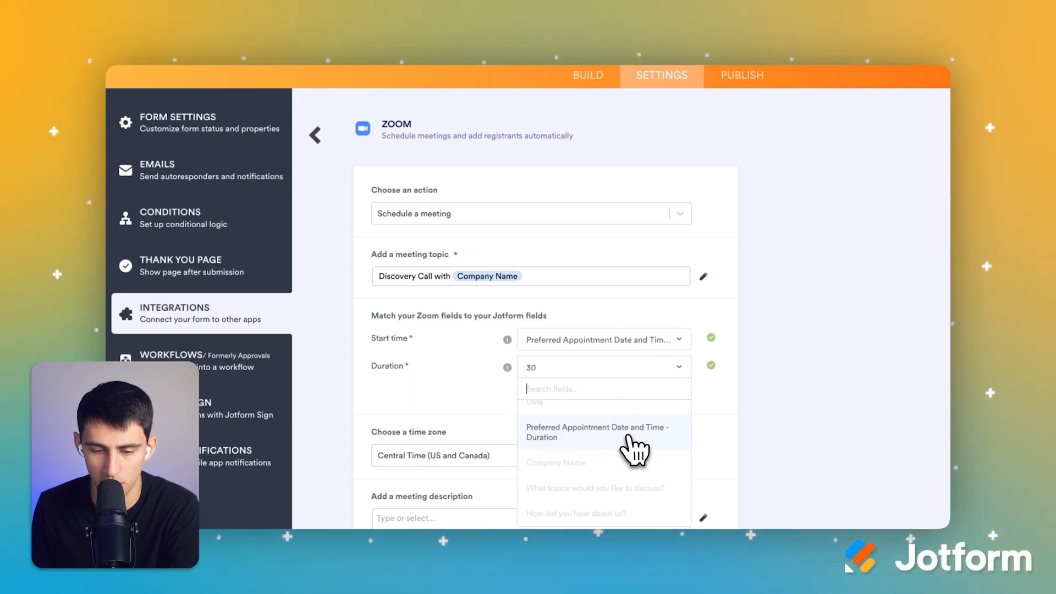
{"action": "left_click", "coordinate": [596, 431]}
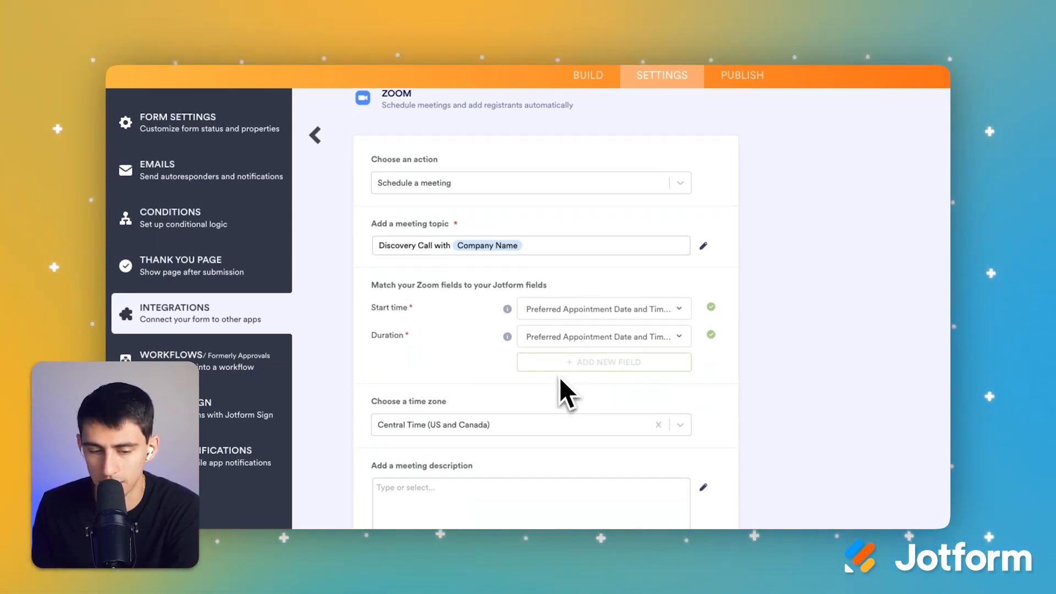
{"action": "scroll", "scroll_direction": "down", "scroll_amount": 3}
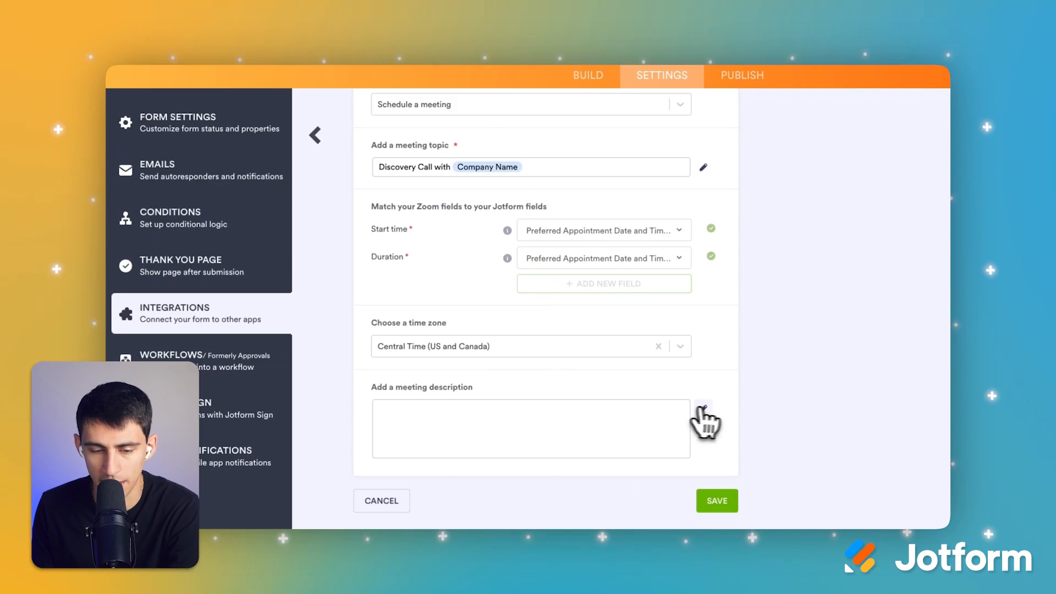
Write the meeting description listing Company Info, POC with Full Name, and the discussion topics answer
{"action": "left_click", "coordinate": [702, 409]}
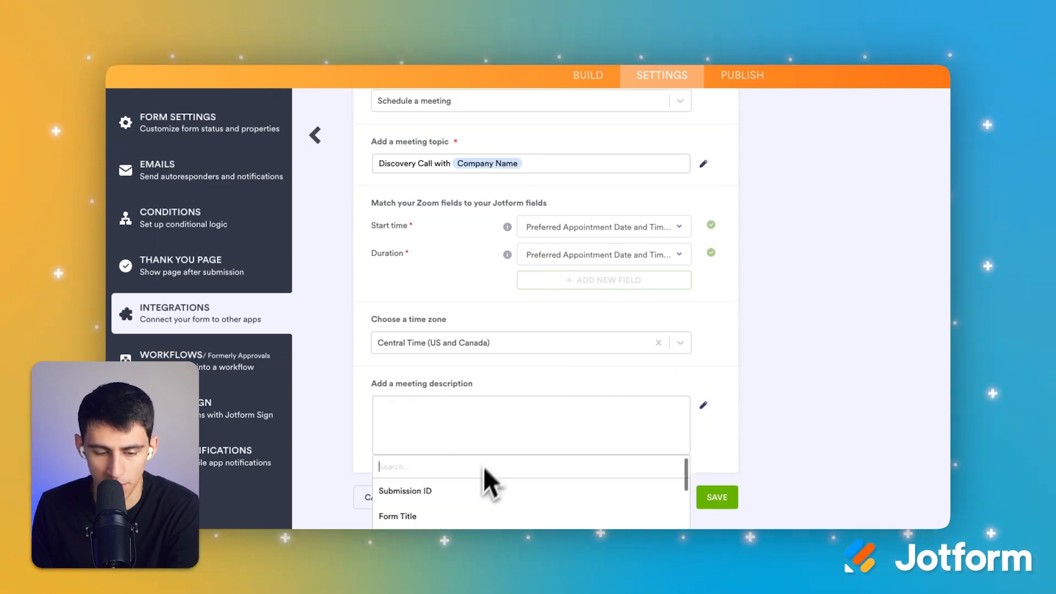
{"action": "type", "text": "Colmp"}
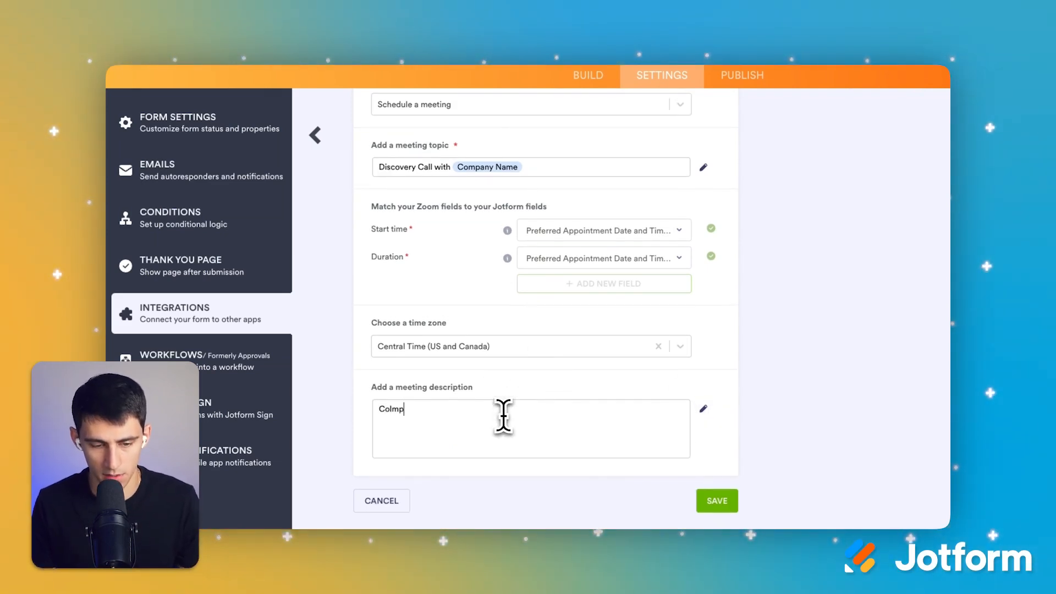
{"action": "type", "text": "Company Info:"}
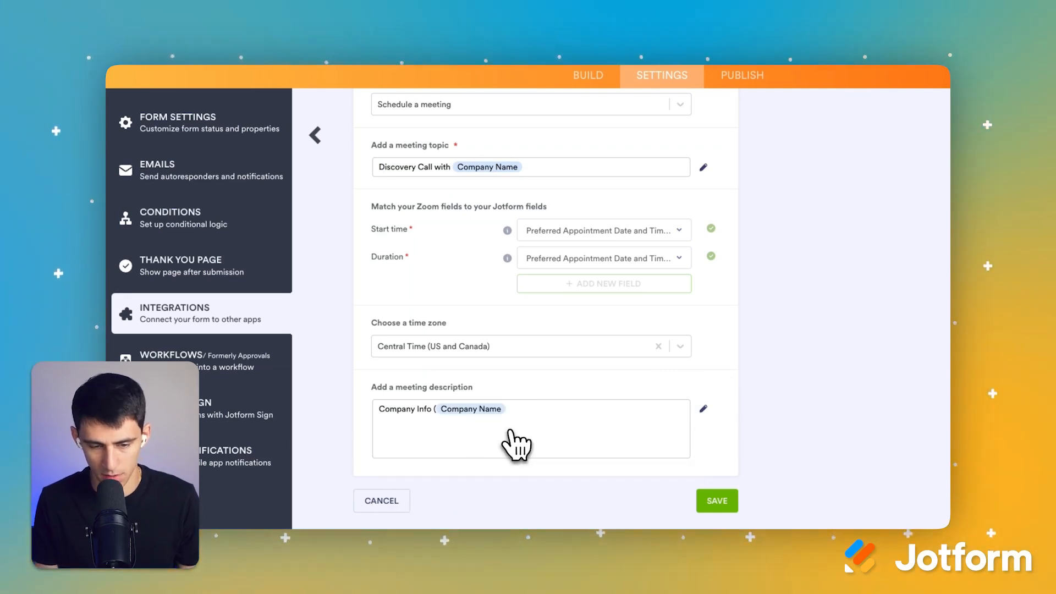
{"action": "type", "text": "POC:"}
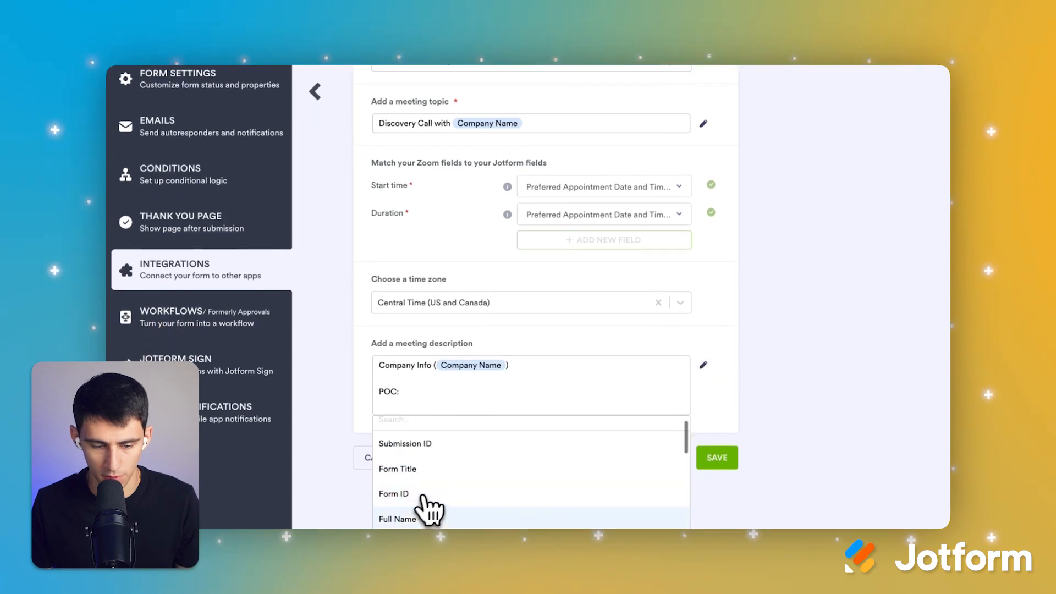
{"action": "left_click", "coordinate": [397, 518]}
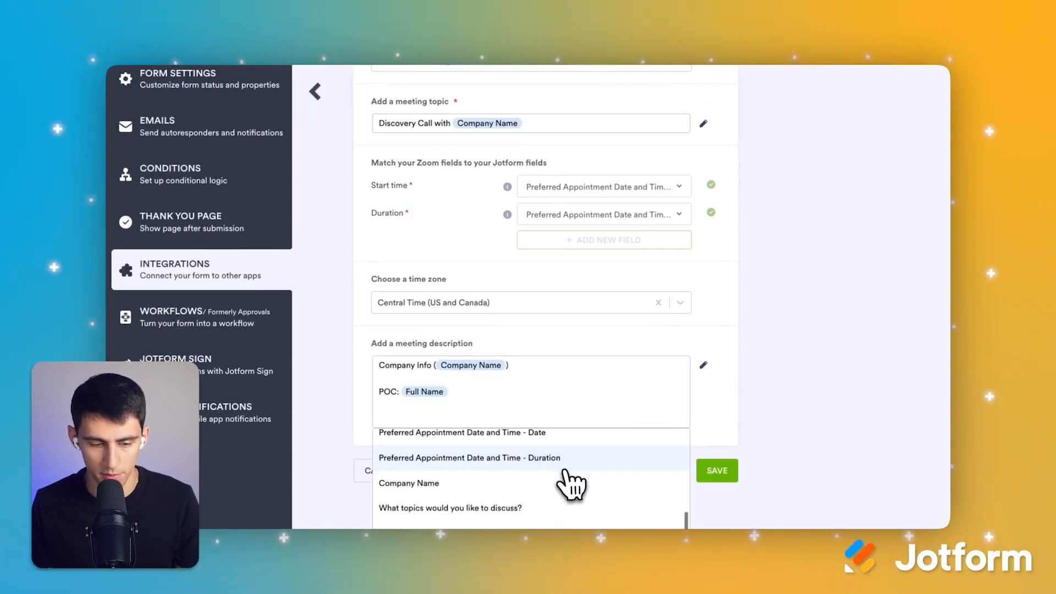
{"action": "mouse_move", "coordinate": [554, 513]}
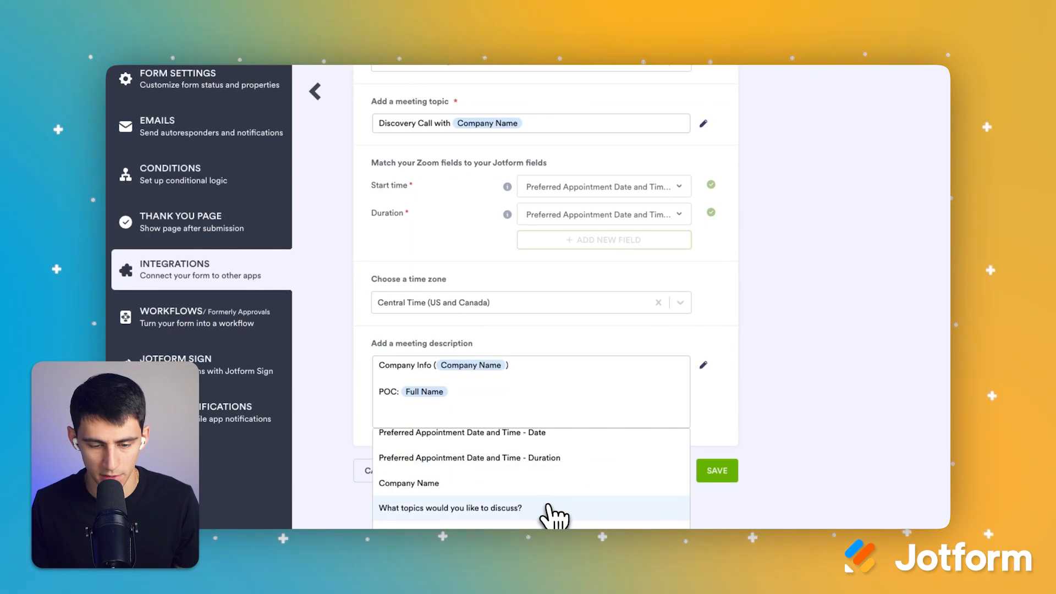
{"action": "type", "text": "What Topics Would You Like to Discuss: What topics would you like to discuss?"}
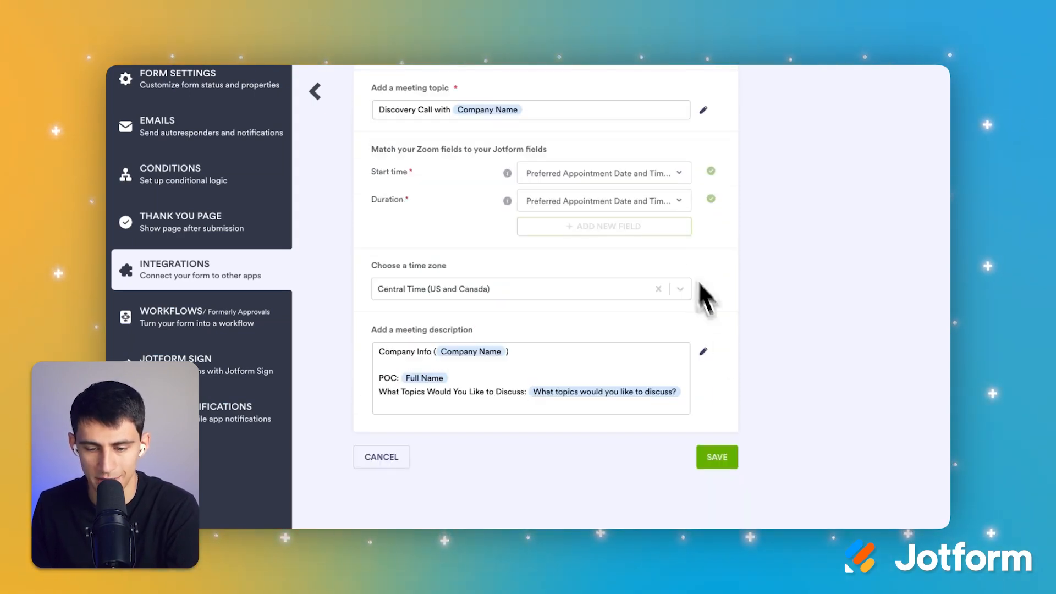
{"action": "left_click", "coordinate": [716, 456]}
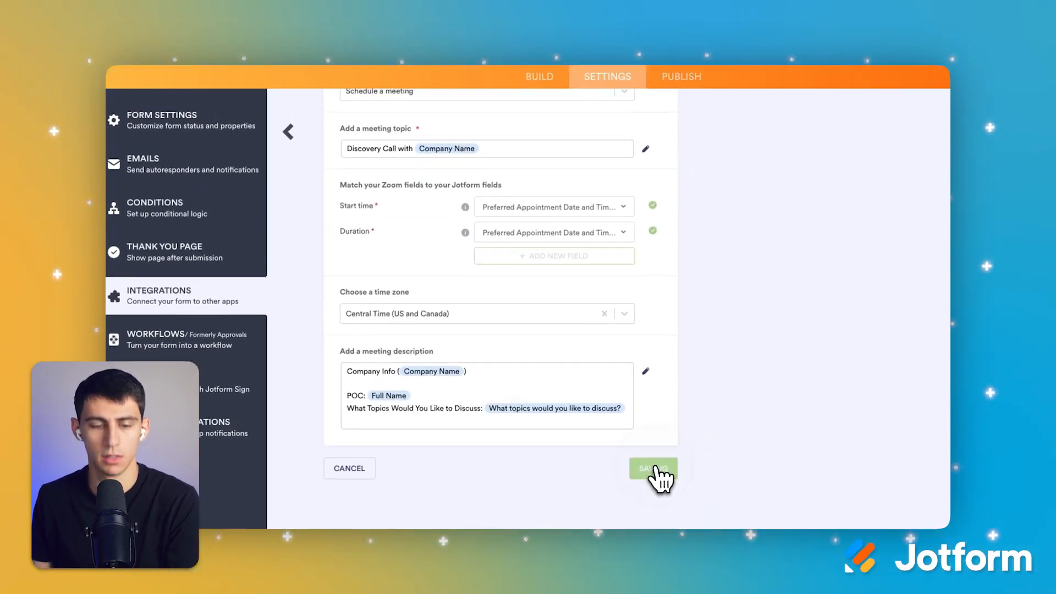
Save the Zoom meeting action and go to the form's Publish page
{"action": "left_click", "coordinate": [652, 467]}
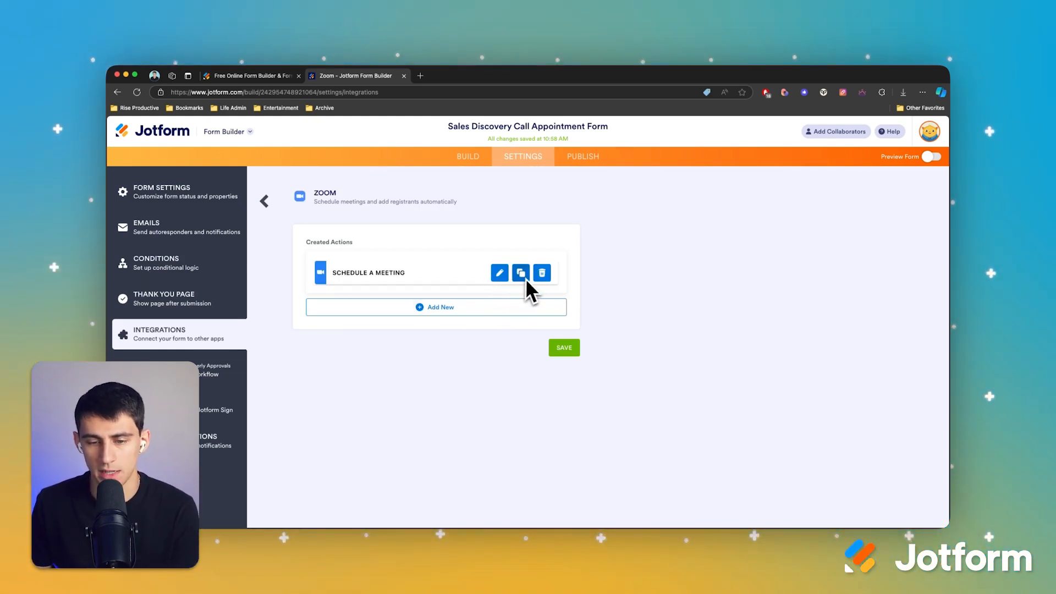
{"action": "left_click", "coordinate": [563, 347]}
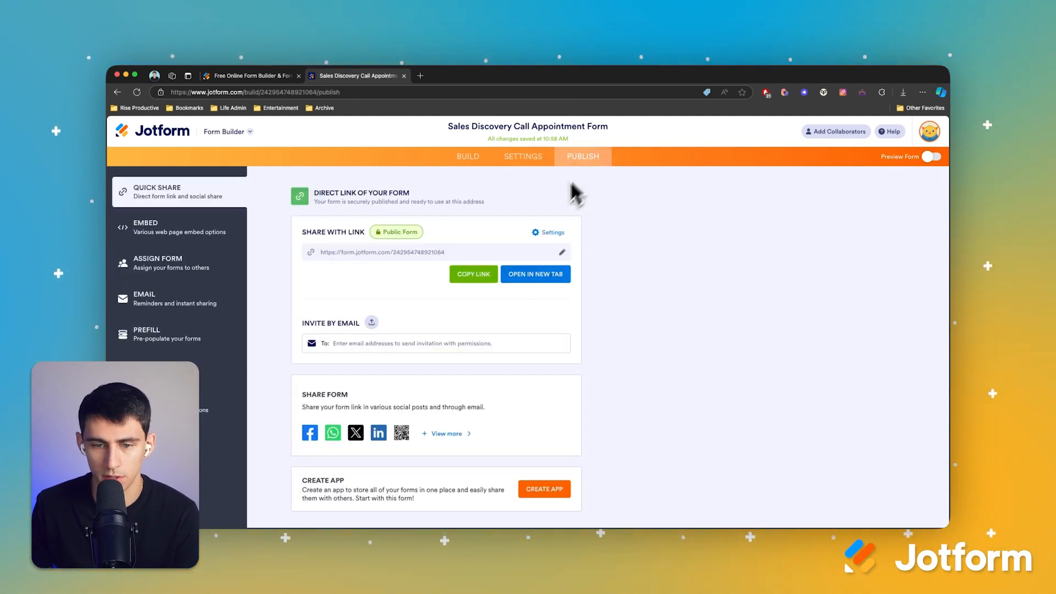
{"action": "left_click", "coordinate": [534, 273]}
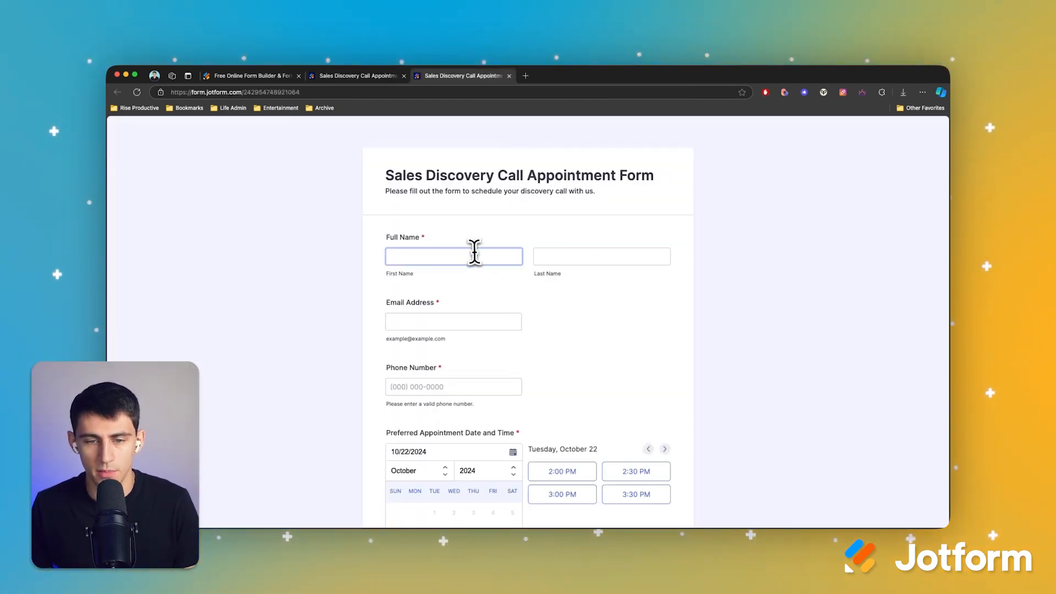
{"action": "type", "text": "Jim"}
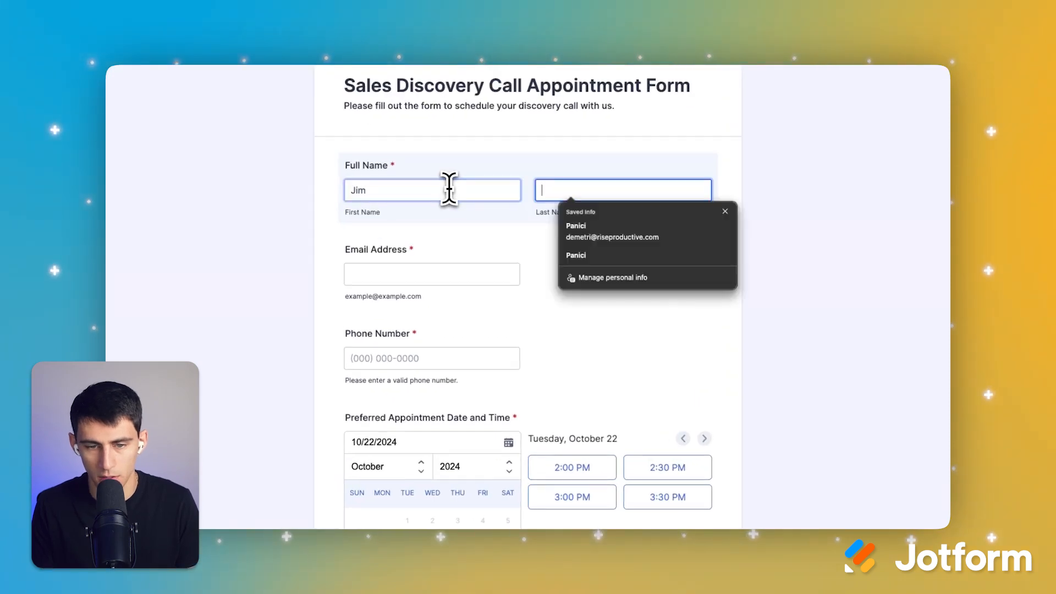
{"action": "type", "text": "Carrey"}
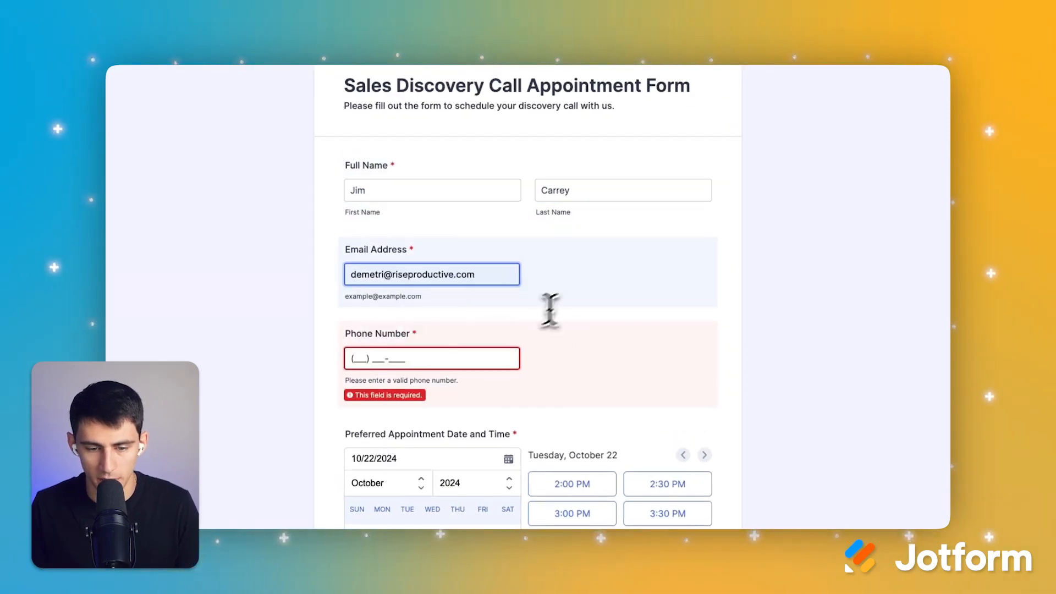
{"action": "type", "text": "(555) 156-9745"}
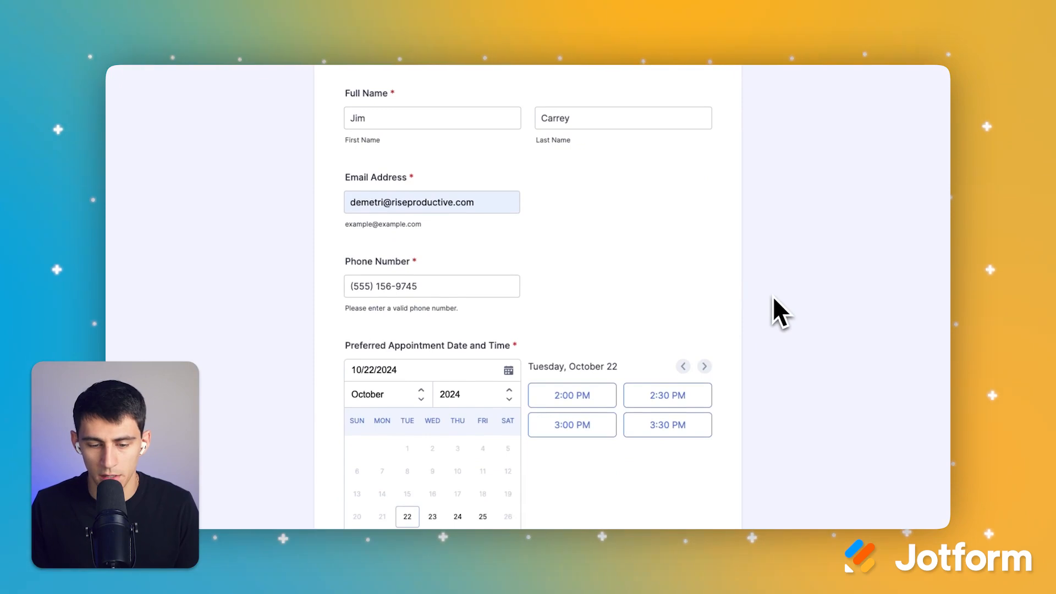
{"action": "scroll", "scroll_direction": "down", "scroll_amount": 3}
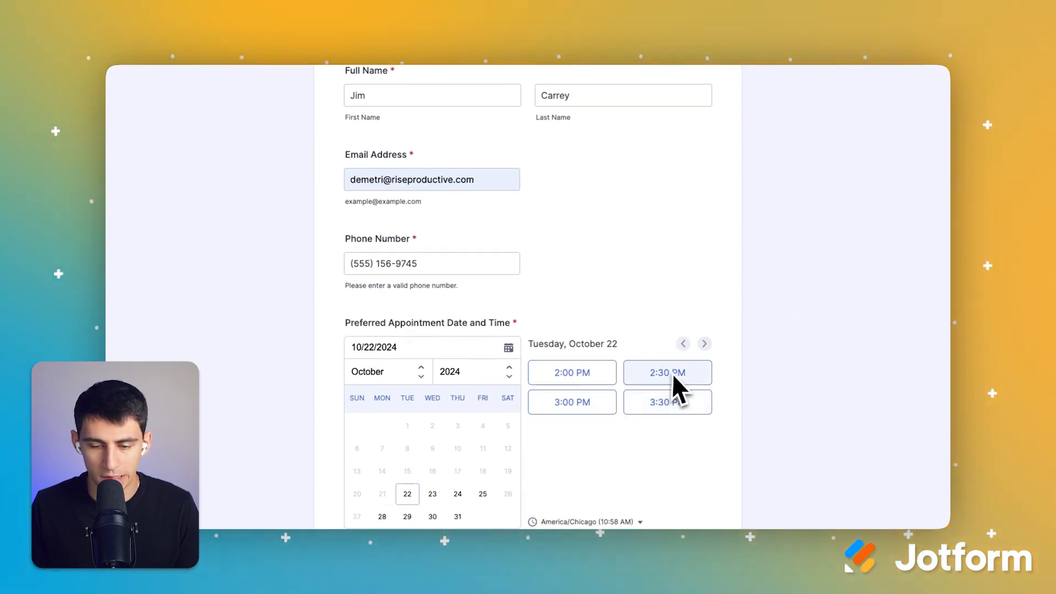
{"action": "left_click", "coordinate": [571, 402]}
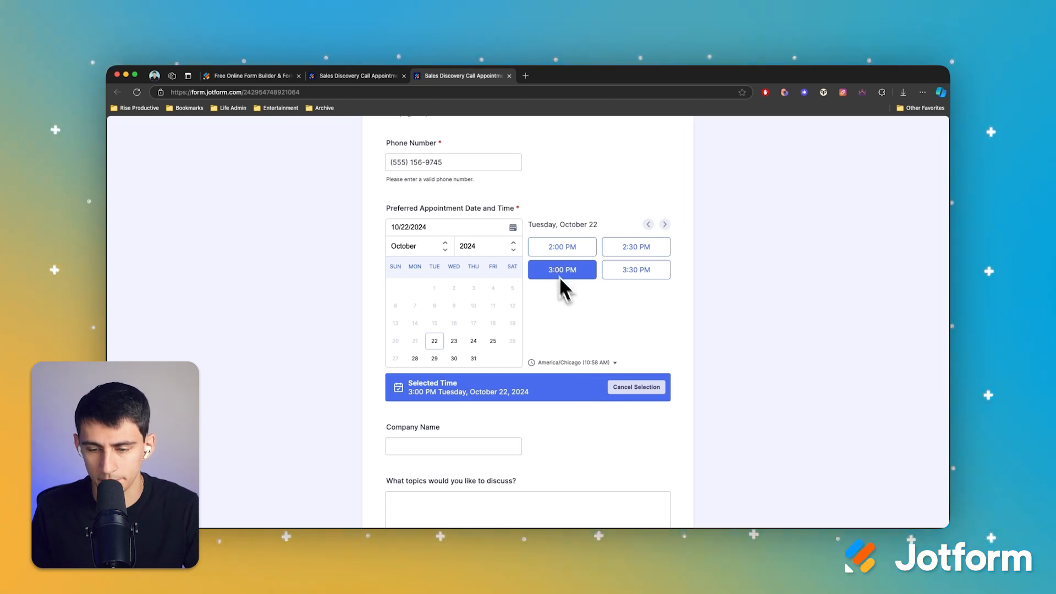
Enter company Ace Ventura Inc and topics about local zoos not keeping up with requirements
{"action": "left_click", "coordinate": [453, 413]}
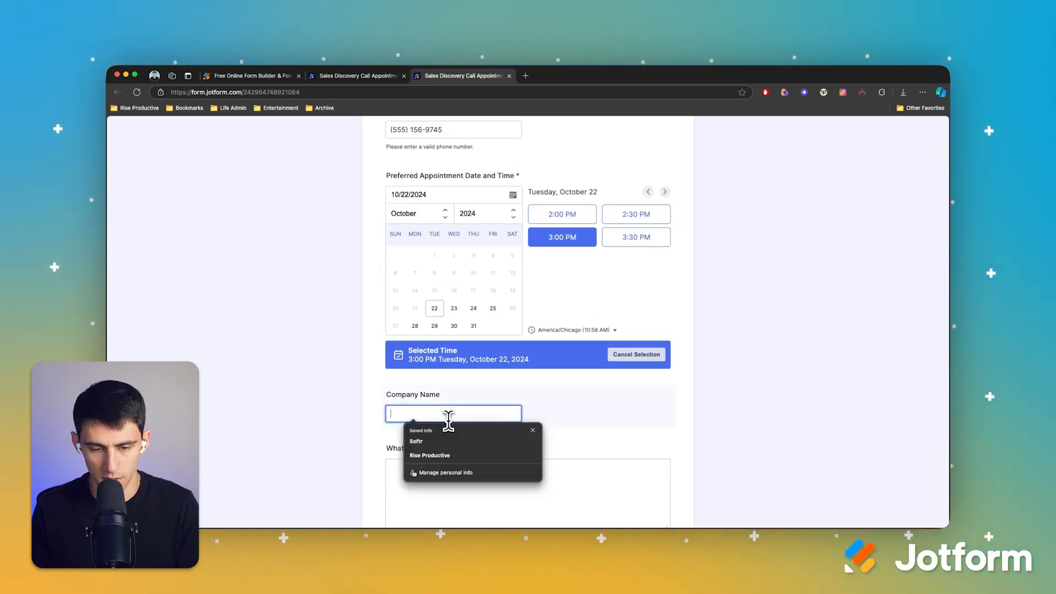
{"action": "type", "text": "Ace Ventura Inc"}
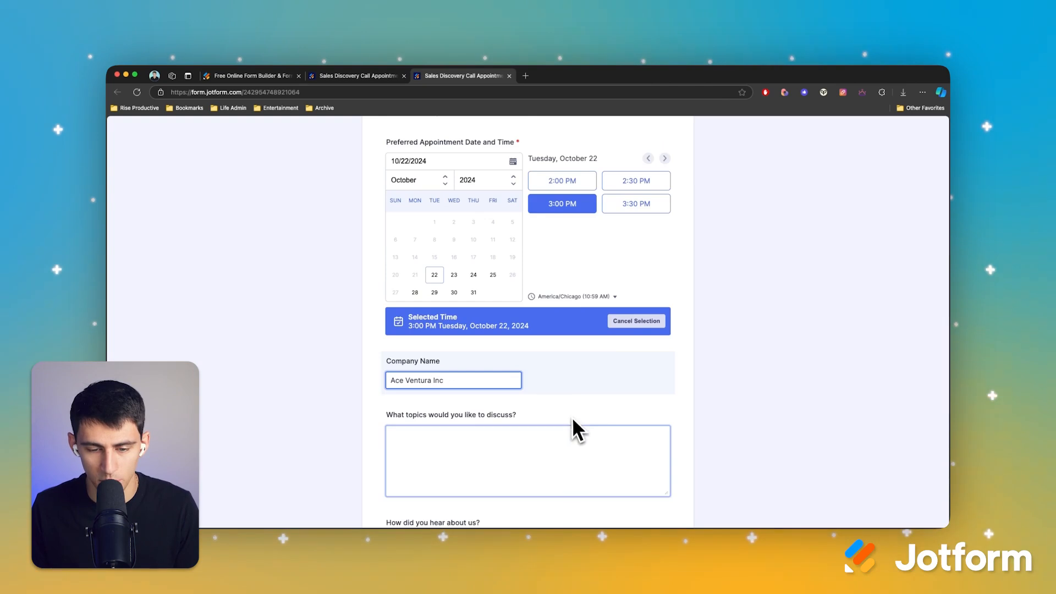
{"action": "type", "text": "The"}
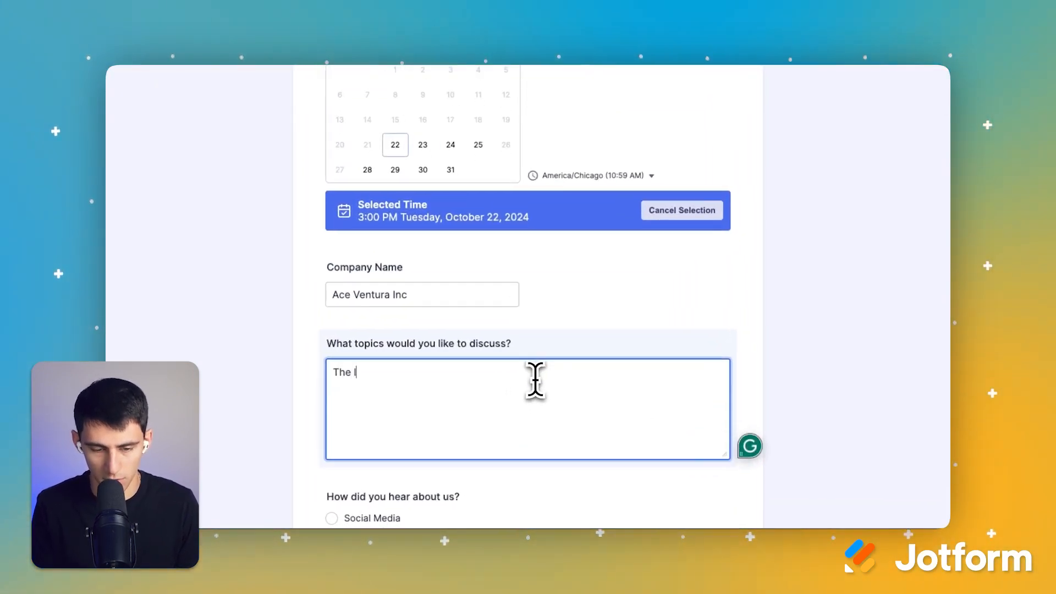
{"action": "type", "text": "local zoos and ho"}
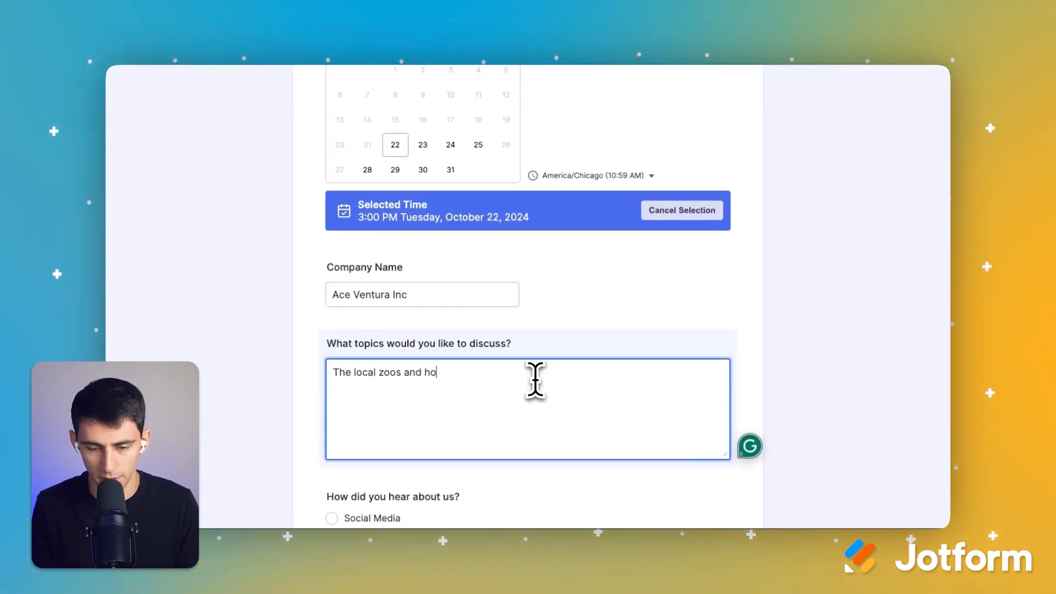
{"action": "type", "text": "w they are not"}
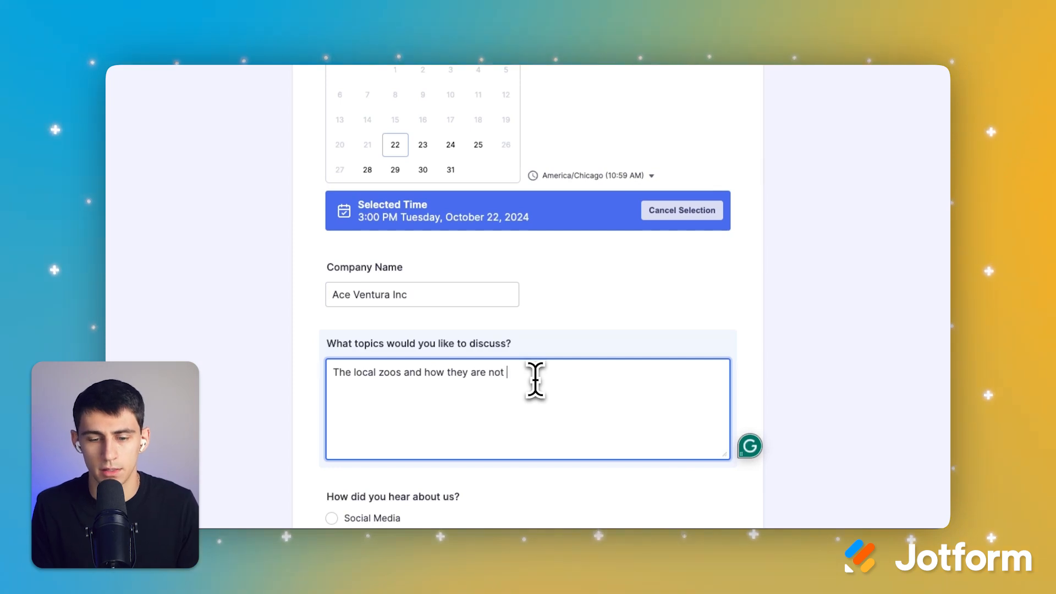
{"action": "type", "text": "keeping up with their cleanliness"}
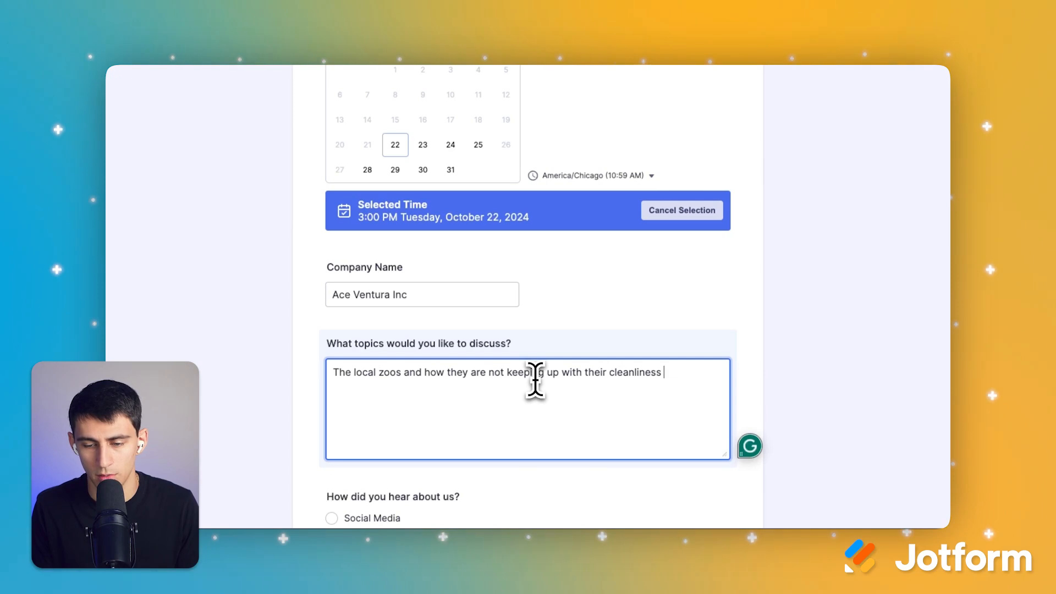
{"action": "type", "text": "requirements."}
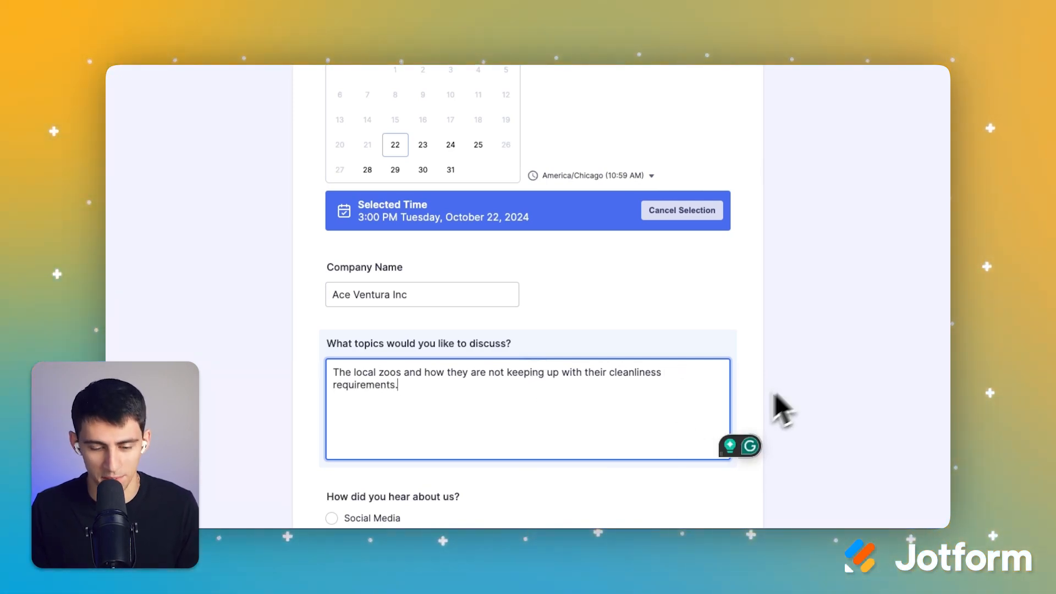
Select Social Media as the referral source and submit the test entry
{"action": "scroll", "scroll_direction": "down", "scroll_amount": 3}
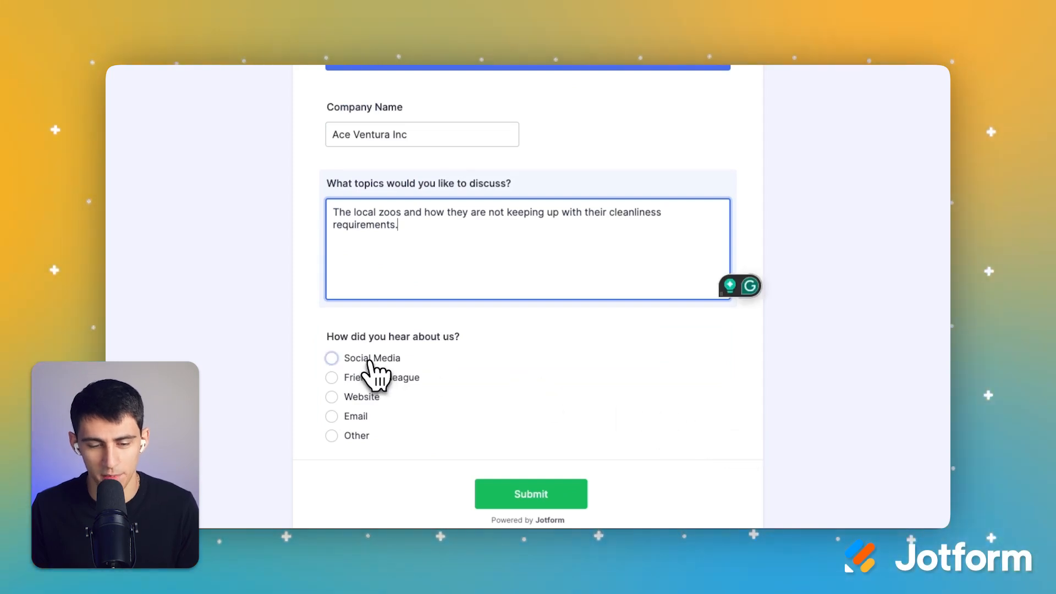
{"action": "left_click", "coordinate": [330, 357]}
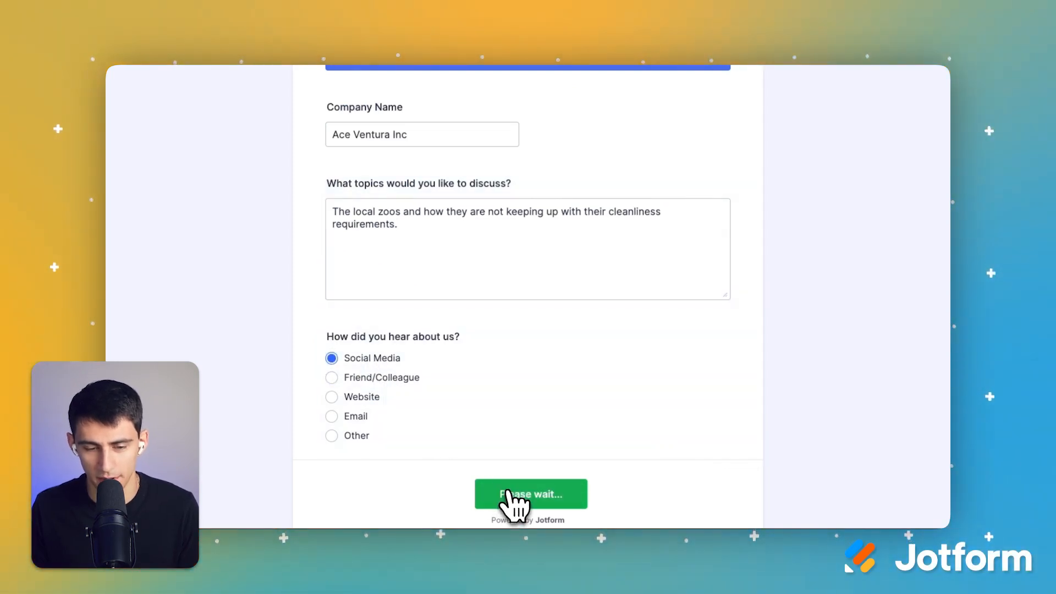
{"action": "left_click", "coordinate": [530, 494]}
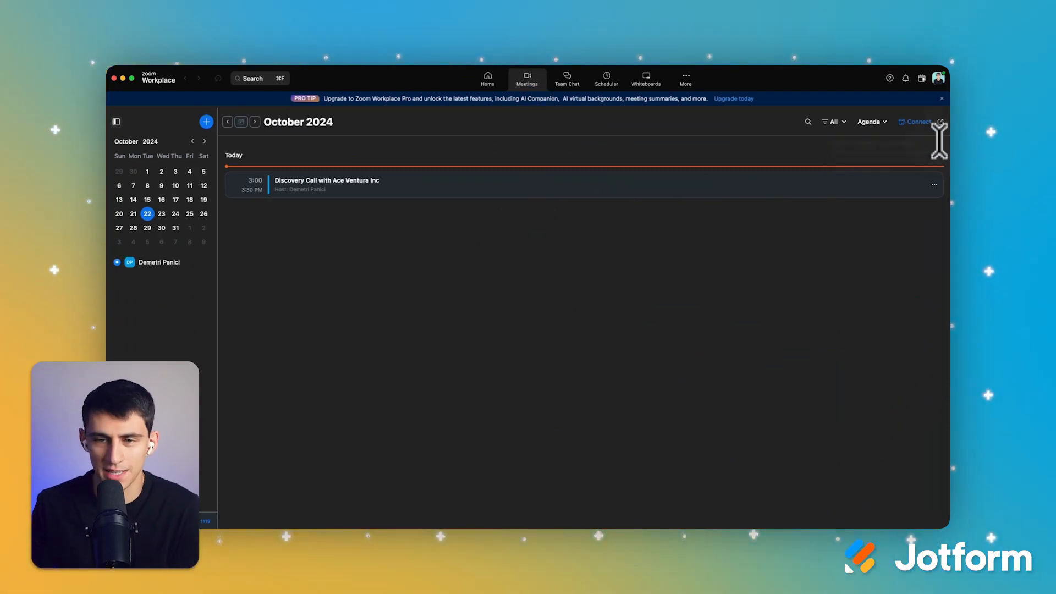
Open the Discovery Call with Ace Ventura Inc meeting to view its October 22 details
{"action": "left_click", "coordinate": [327, 183]}
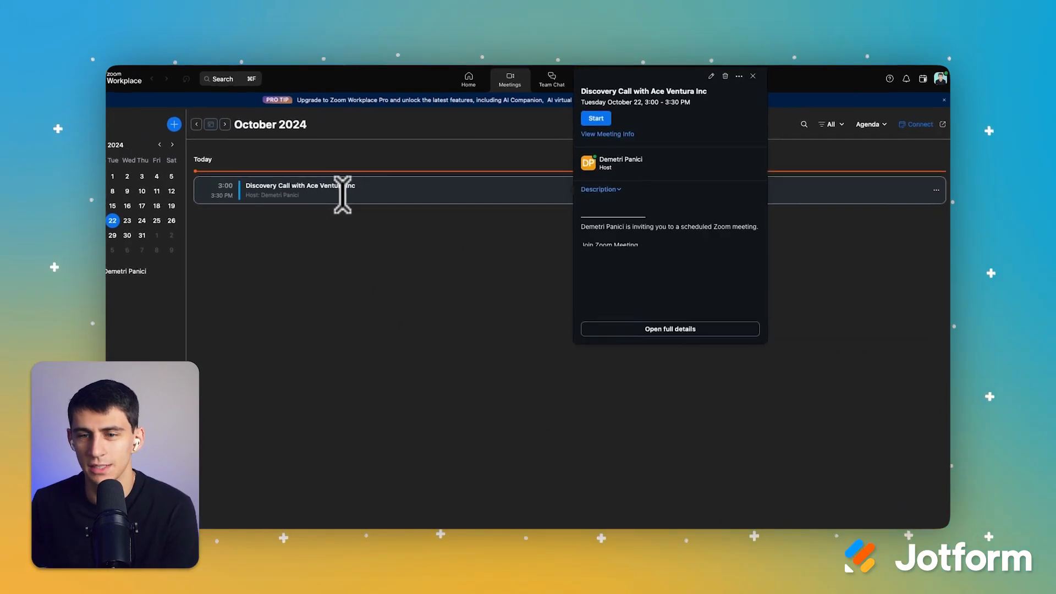